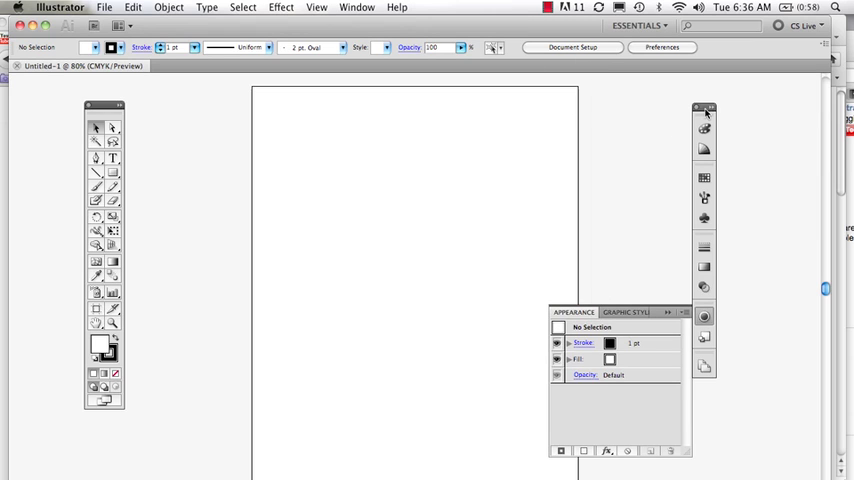
# Step: Close the Appearance panel and collapse the panel dock to icons
pyautogui.click(705, 108)
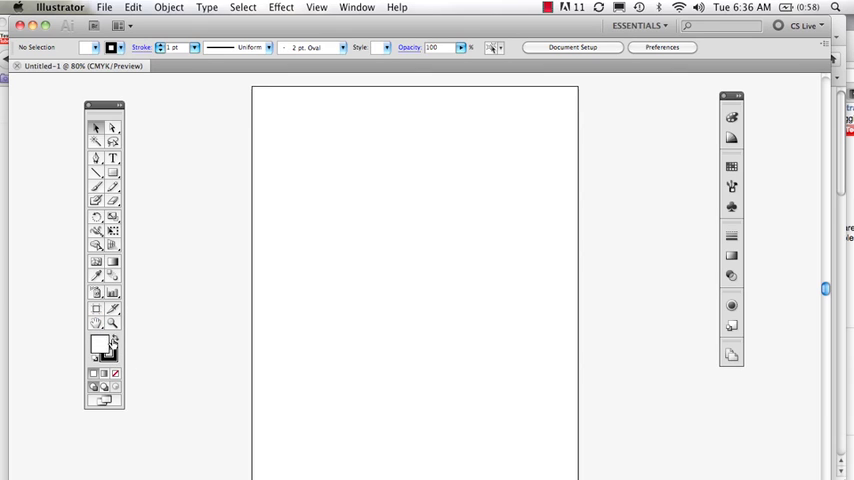
pyautogui.moveTo(98, 345)
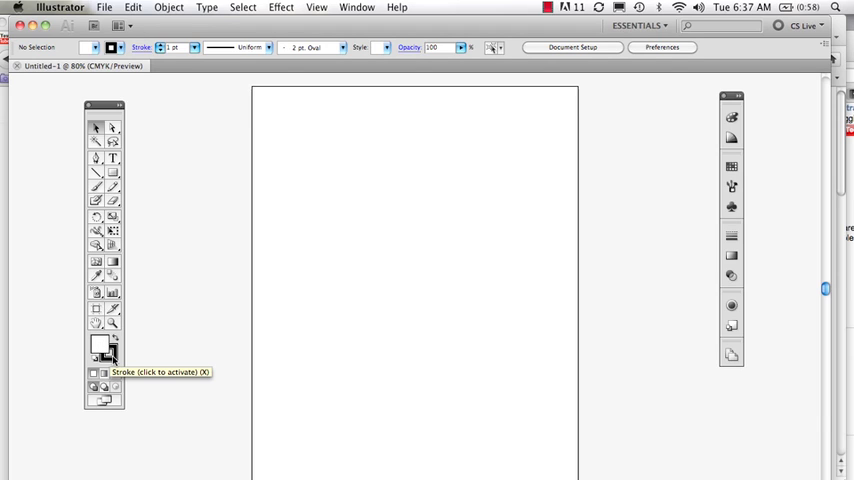
pyautogui.moveTo(97, 345)
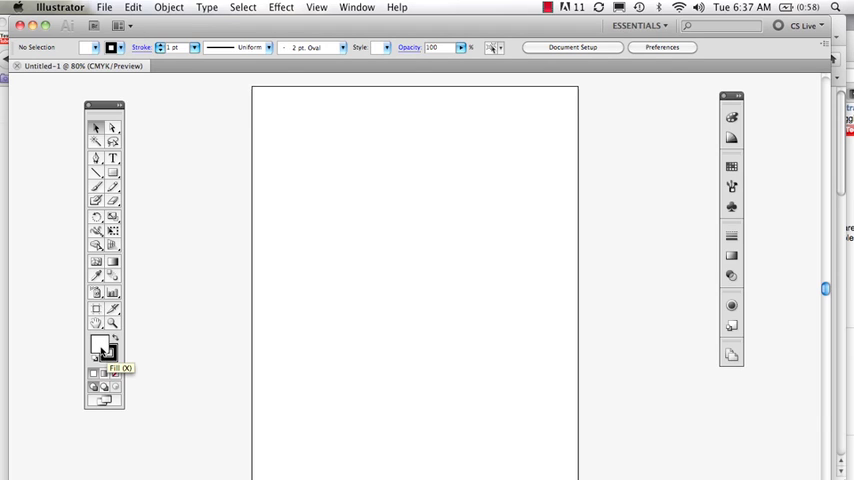
# Step: Set the fill to a muted mauve using the Color Picker and CMYK values
pyautogui.doubleClick(99, 345)
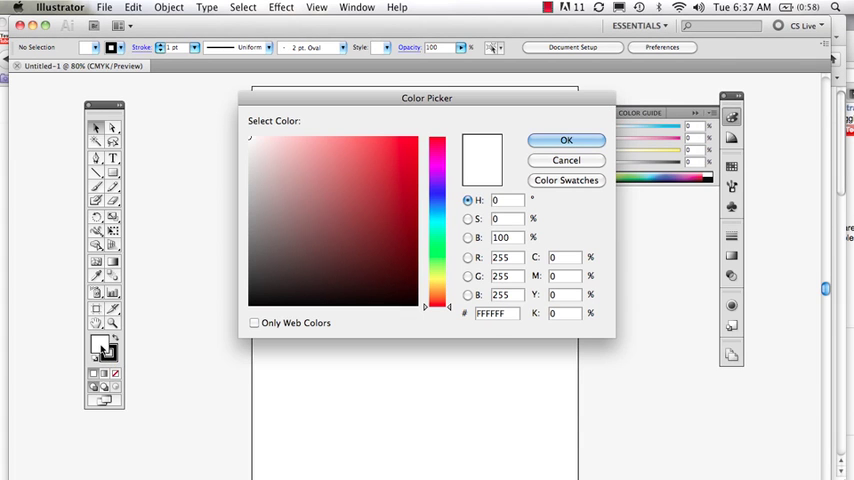
pyautogui.click(300, 166)
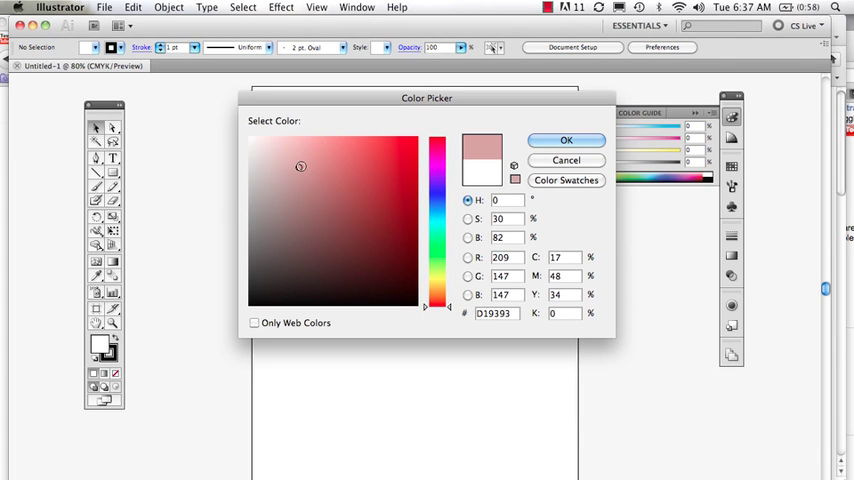
pyautogui.click(566, 140)
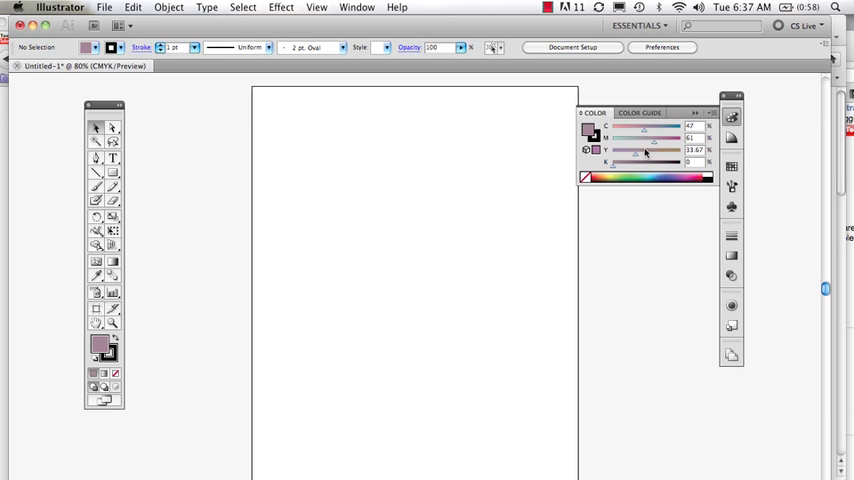
# Step: Raise the fill's yellow value and float the Color Guide as its own panel
pyautogui.moveTo(655, 150); pyautogui.dragTo(642, 150)
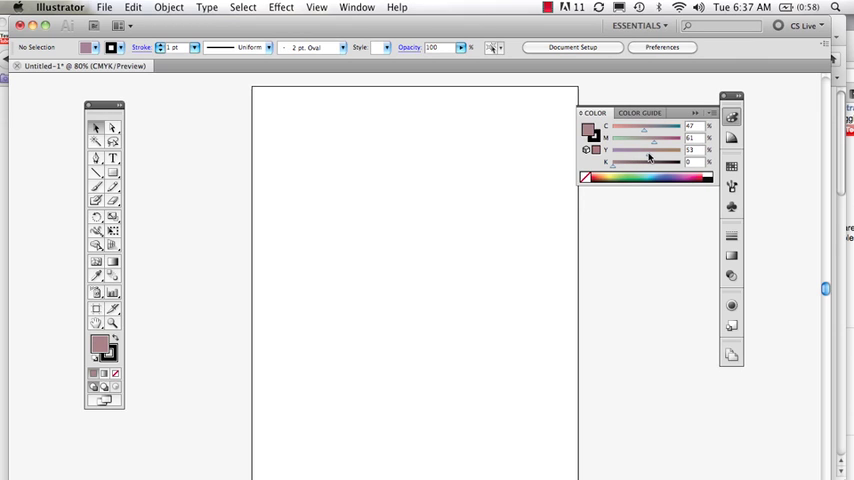
pyautogui.click(639, 112)
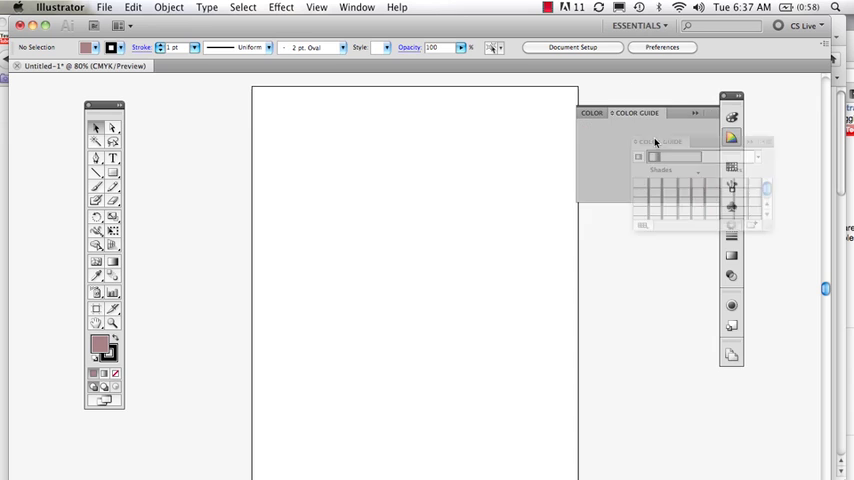
pyautogui.click(591, 113)
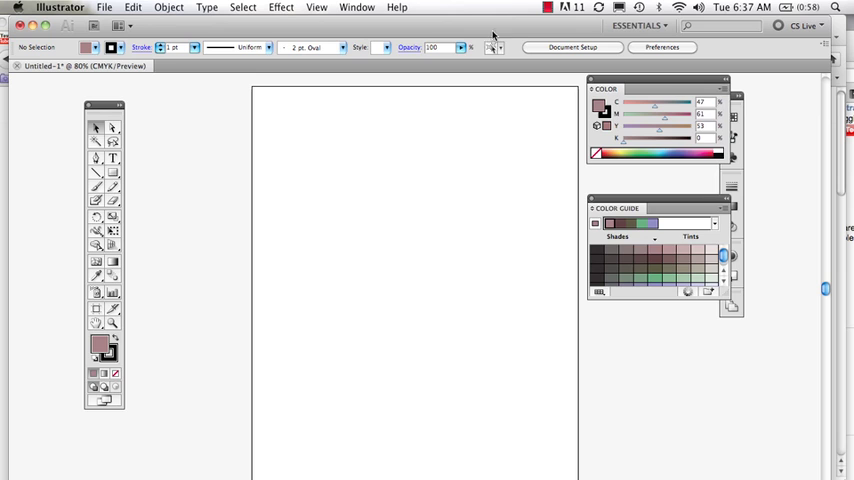
pyautogui.click(357, 7)
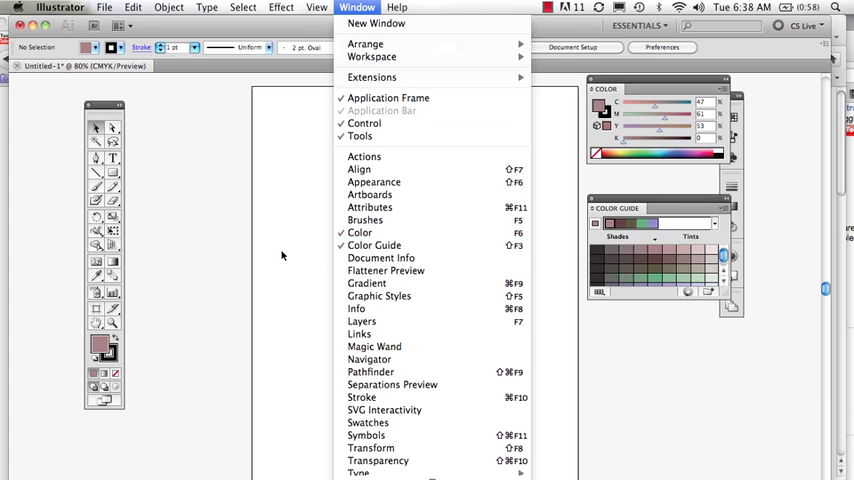
pyautogui.click(357, 7)
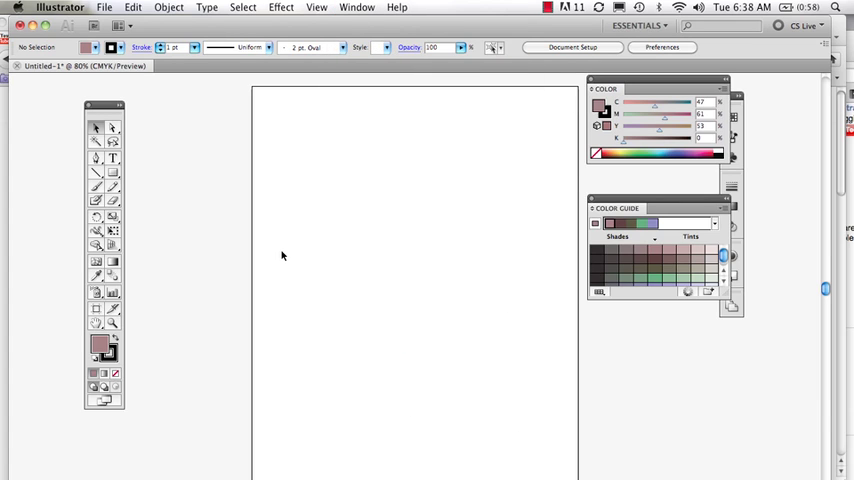
pyautogui.moveTo(99, 343)
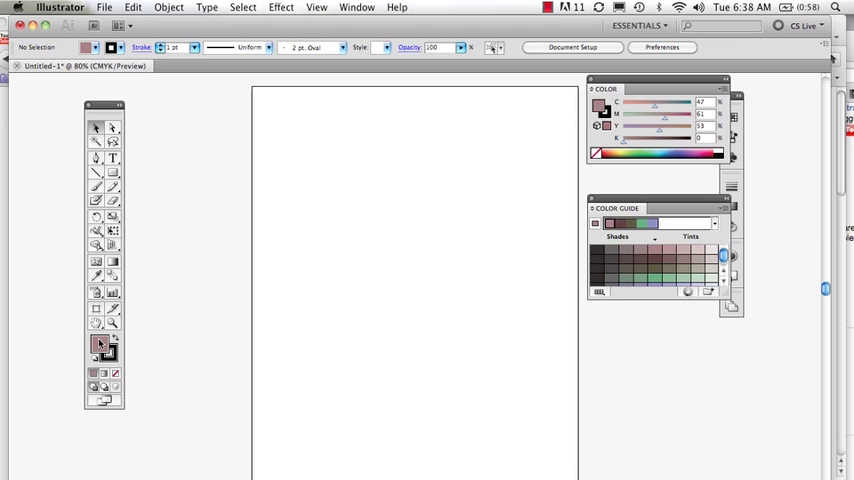
# Step: Change the fill to sage green and draw a rectangle at the artboard's upper left
pyautogui.doubleClick(99, 343)
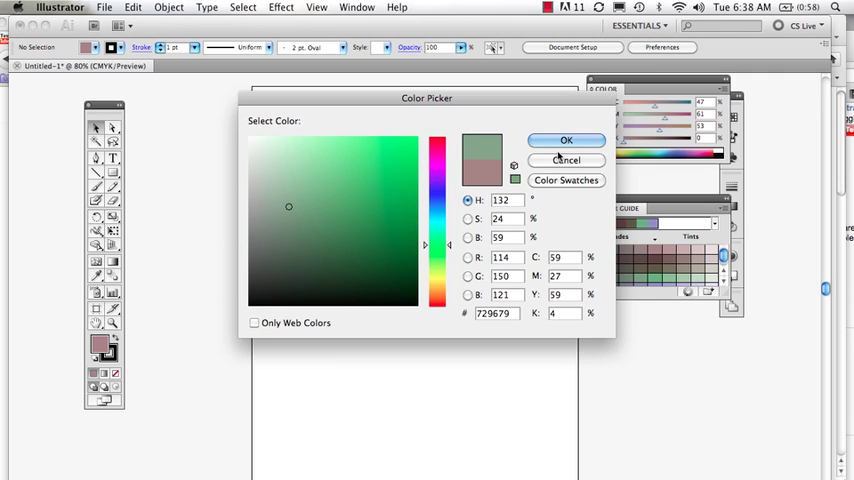
pyautogui.click(566, 140)
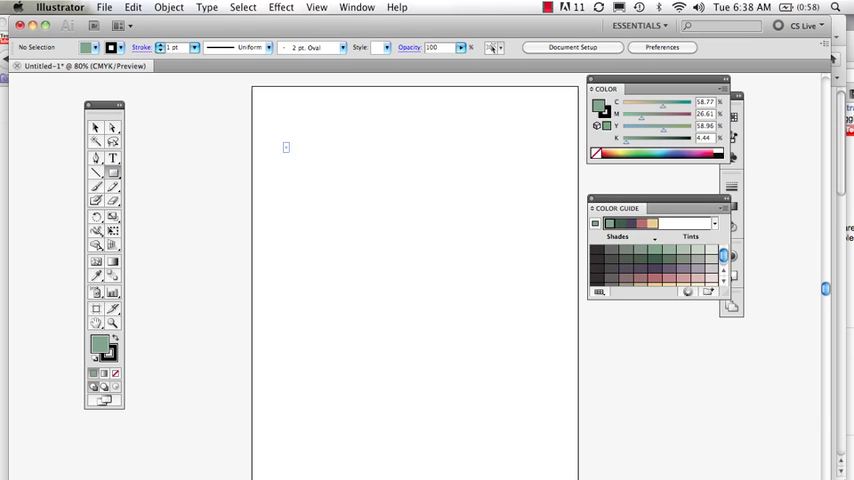
pyautogui.moveTo(284, 140); pyautogui.dragTo(445, 325)
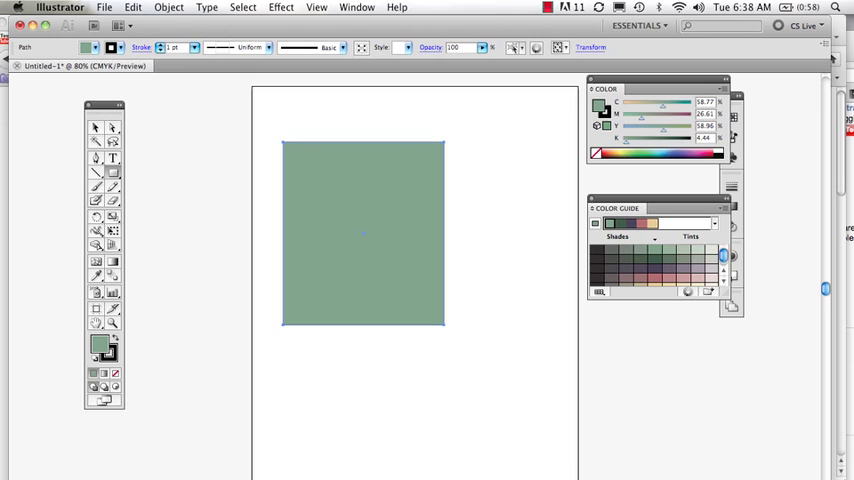
pyautogui.moveTo(114, 142)
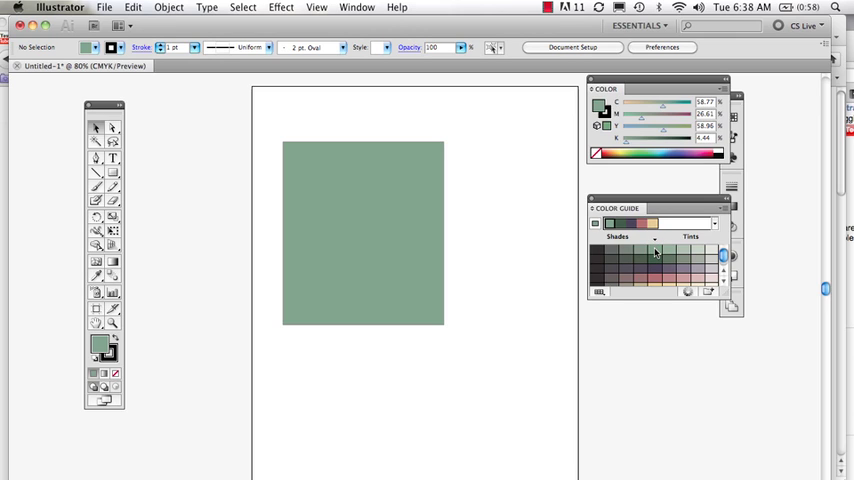
pyautogui.moveTo(674, 254)
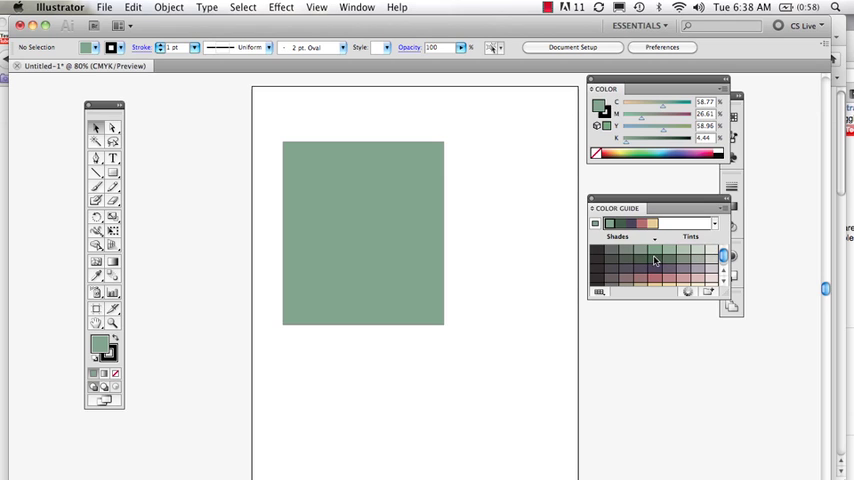
pyautogui.moveTo(595, 255)
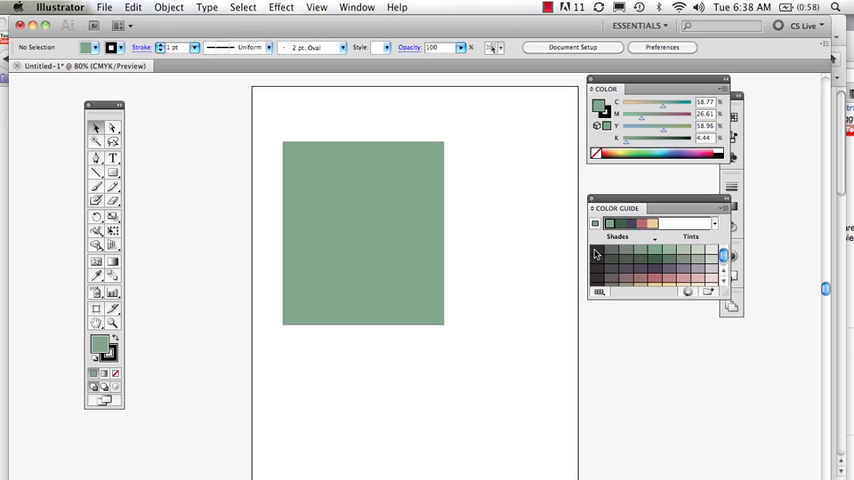
pyautogui.moveTo(668, 253)
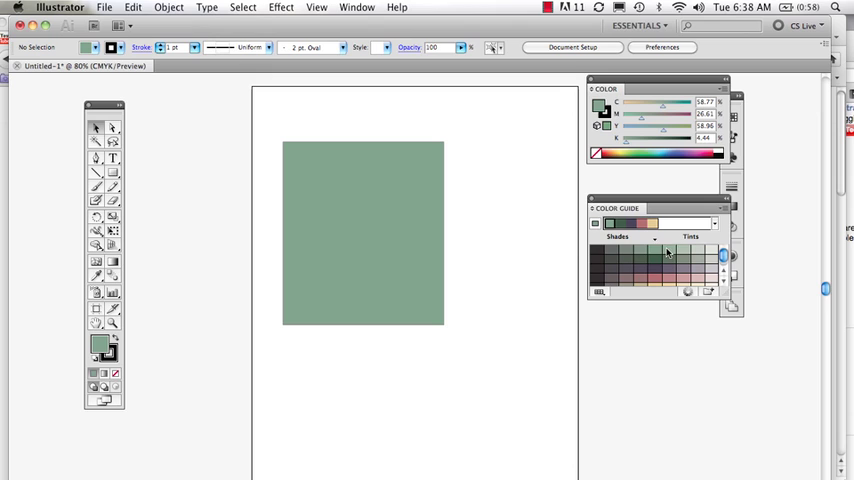
pyautogui.moveTo(713, 230)
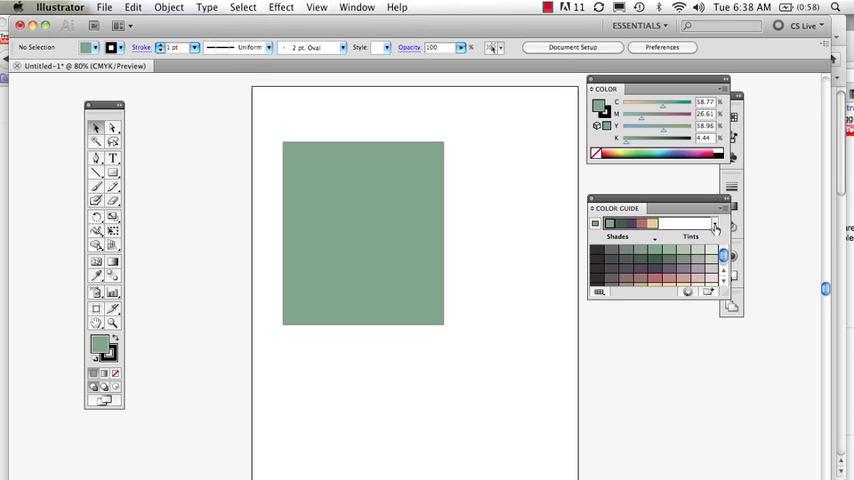
# Step: Browse Color Guide harmony rules such as Analogous, Monochromatic and Triad
pyautogui.click(716, 224)
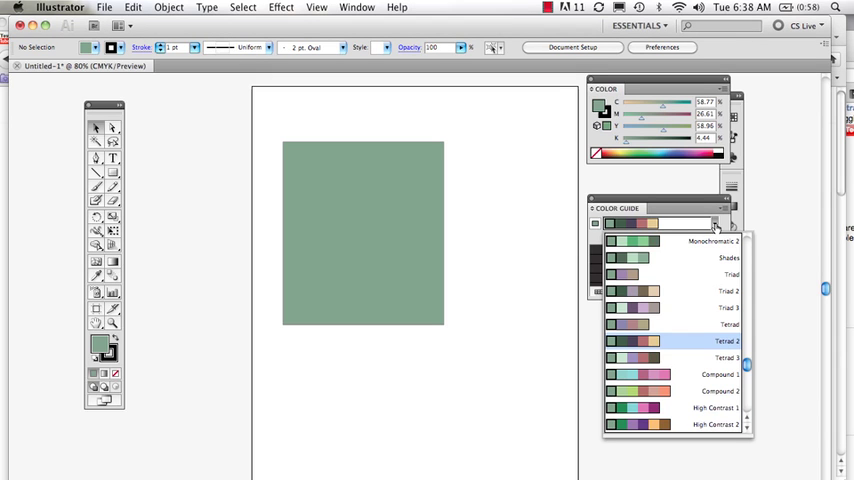
pyautogui.moveTo(665, 246)
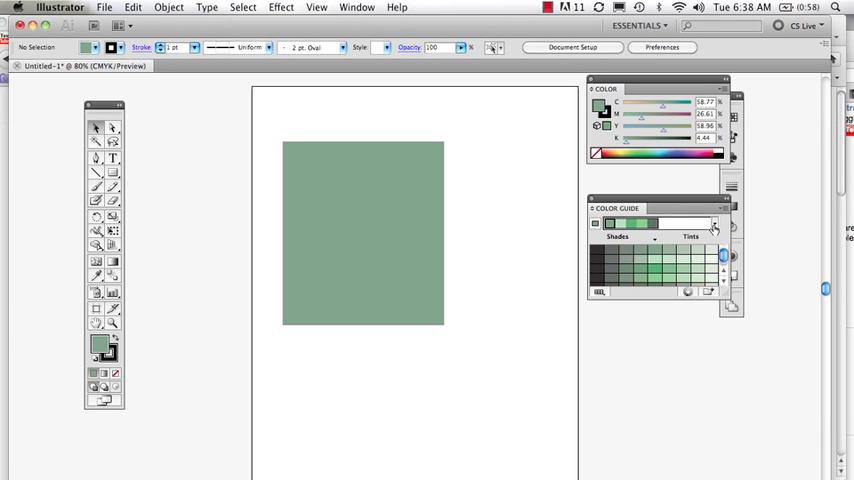
pyautogui.click(714, 224)
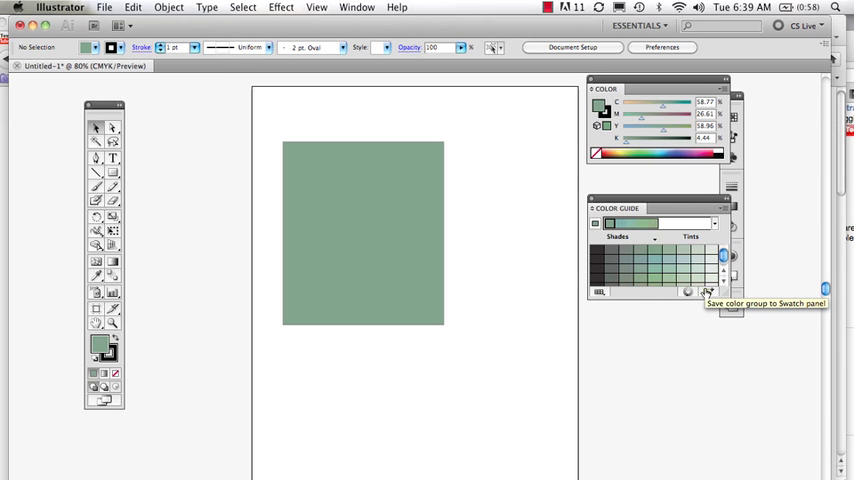
pyautogui.moveTo(714, 228)
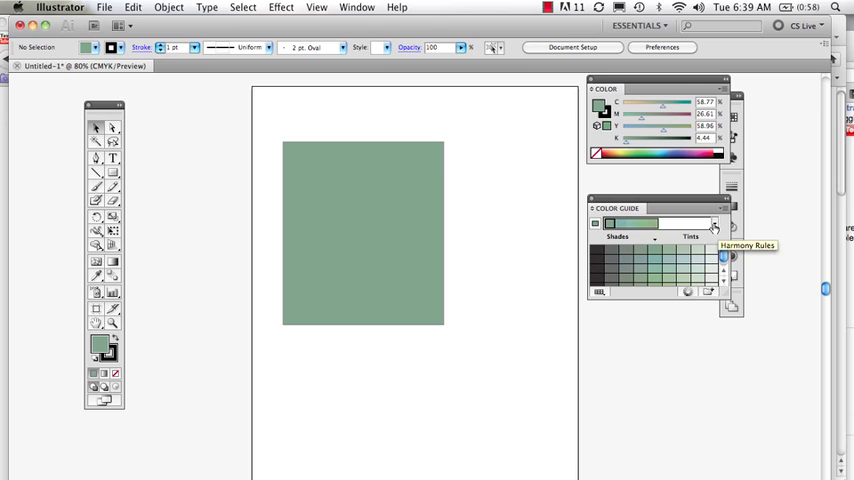
pyautogui.click(714, 224)
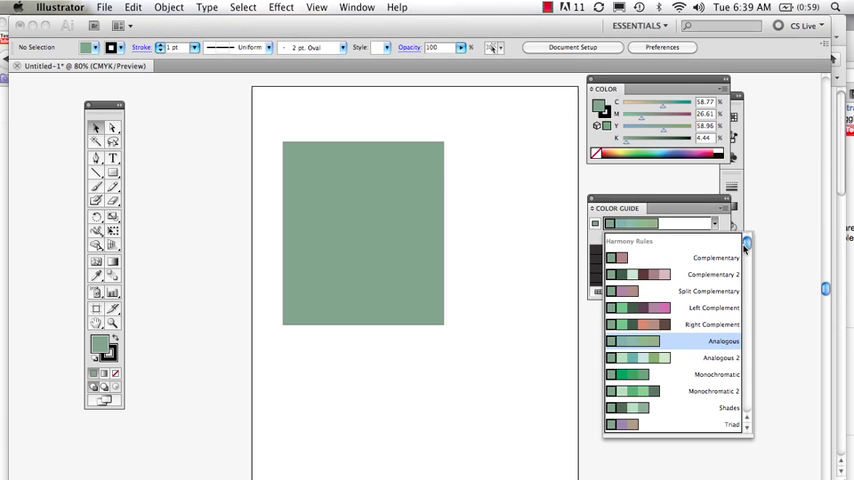
pyautogui.click(746, 260)
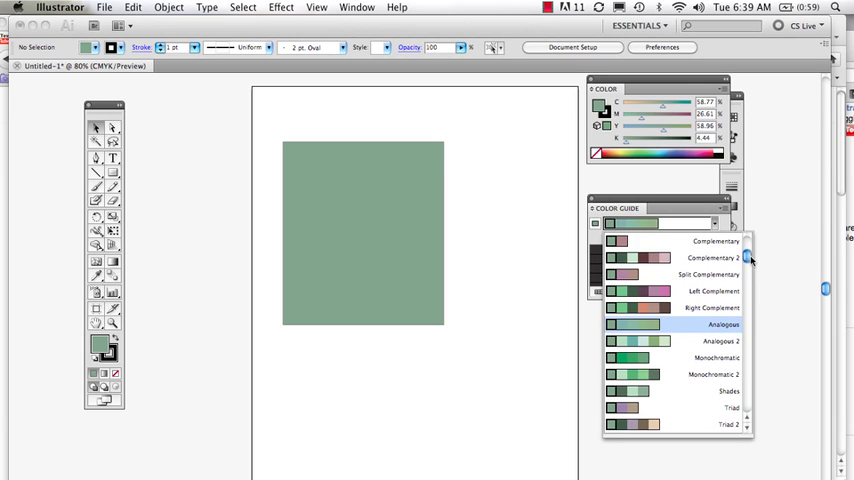
pyautogui.scroll(-3)
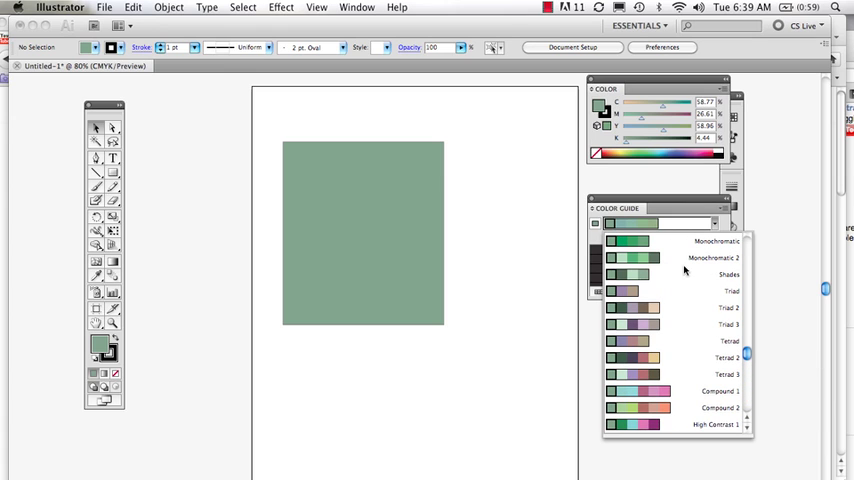
pyautogui.moveTo(726, 316)
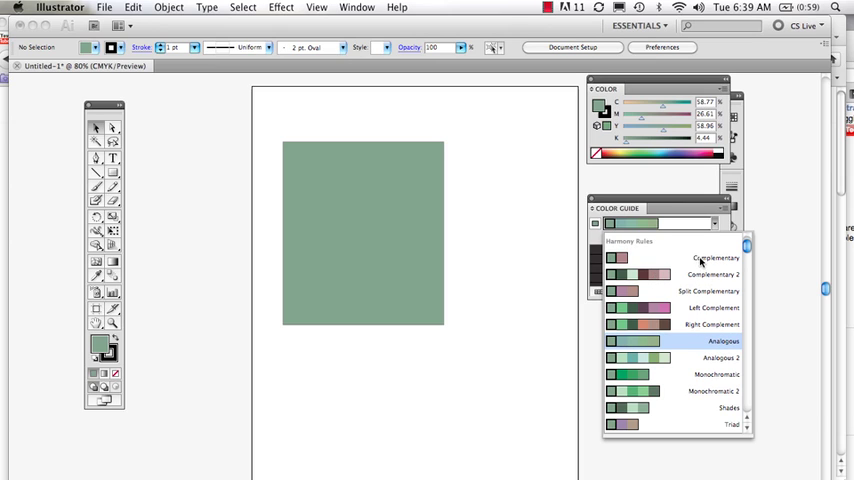
pyautogui.moveTo(688, 264)
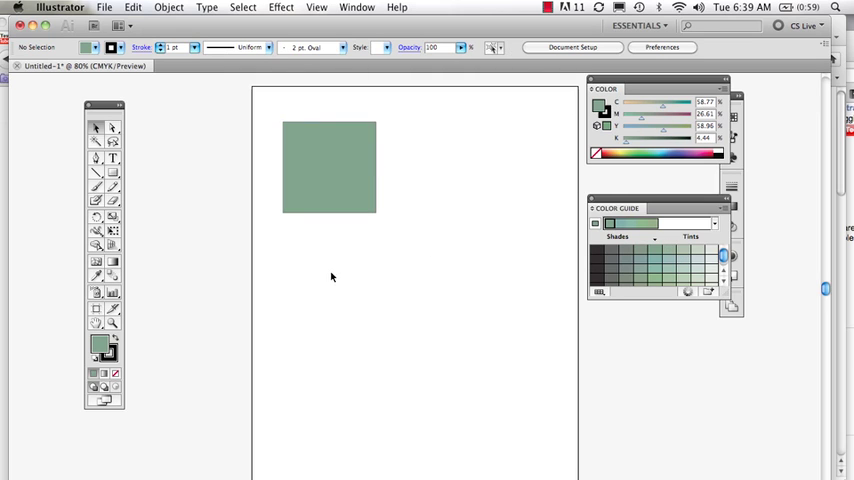
# Step: Draw a square overlapping the first and fill it with a lighter green tint
pyautogui.click(96, 173)
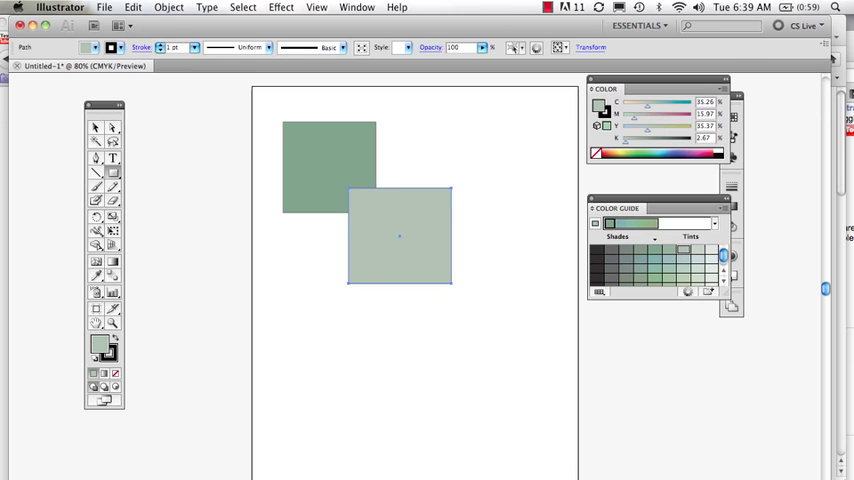
pyautogui.click(668, 252)
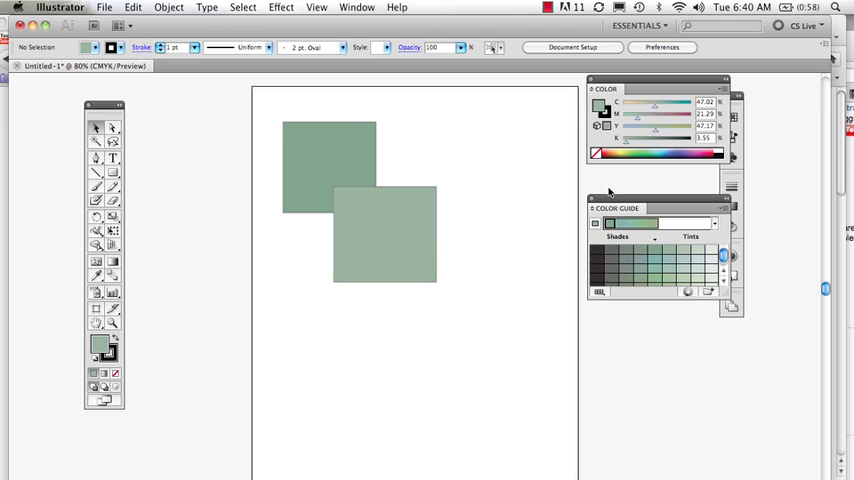
pyautogui.moveTo(688, 291)
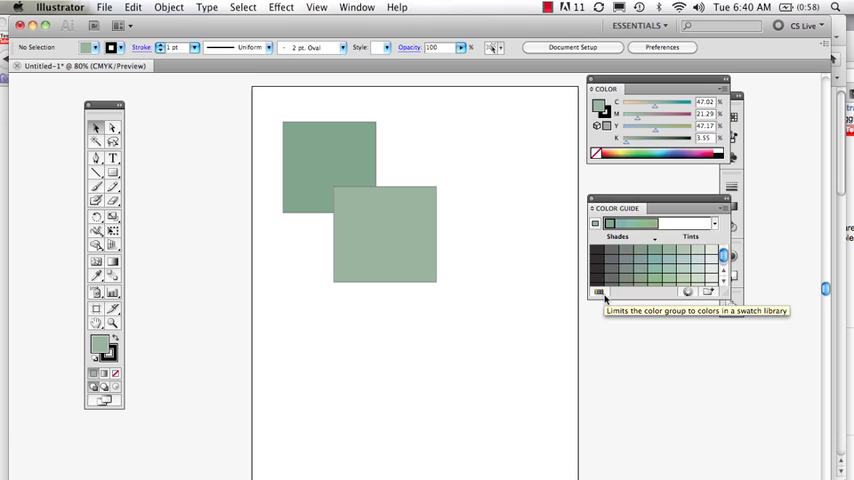
pyautogui.moveTo(426, 143)
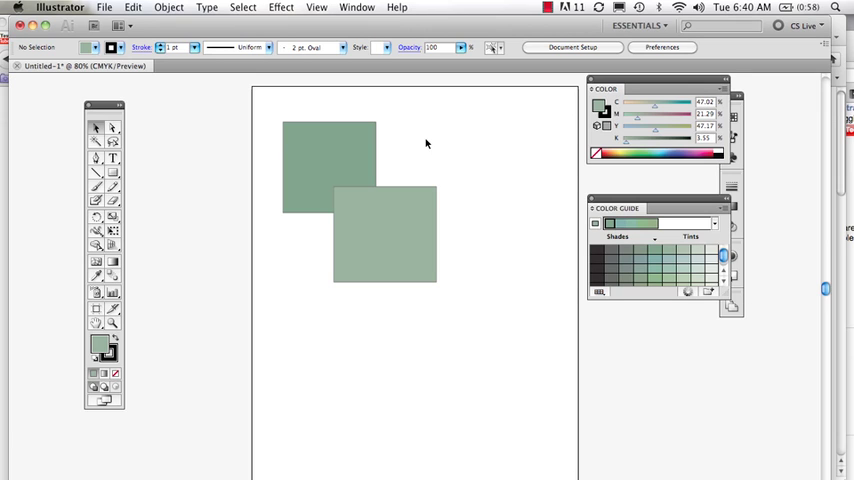
# Step: Open the Swatches panel from the Window menu
pyautogui.click(357, 7)
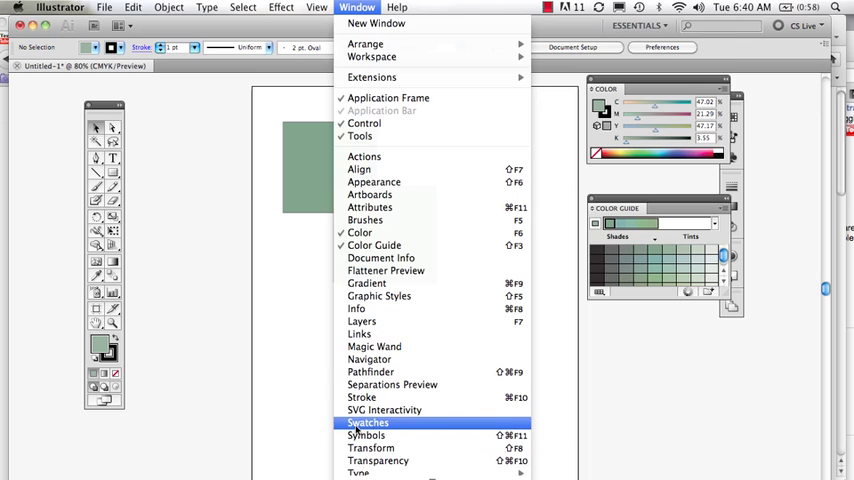
pyautogui.click(367, 422)
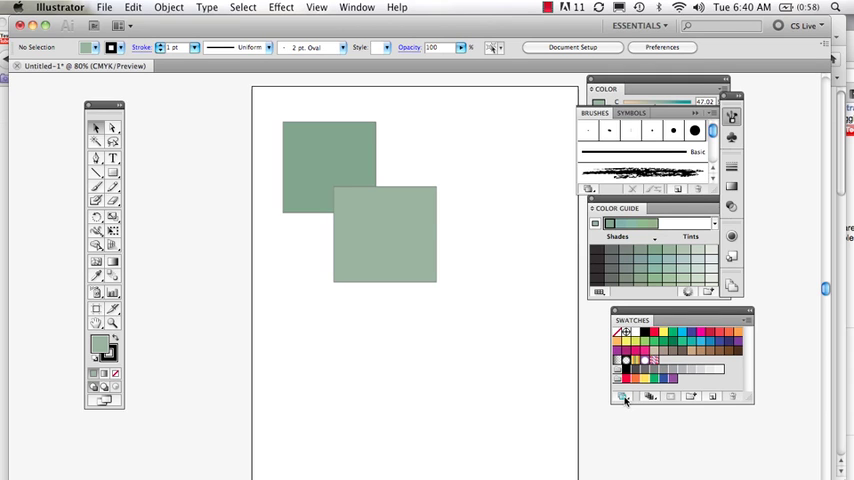
pyautogui.moveTo(390, 222)
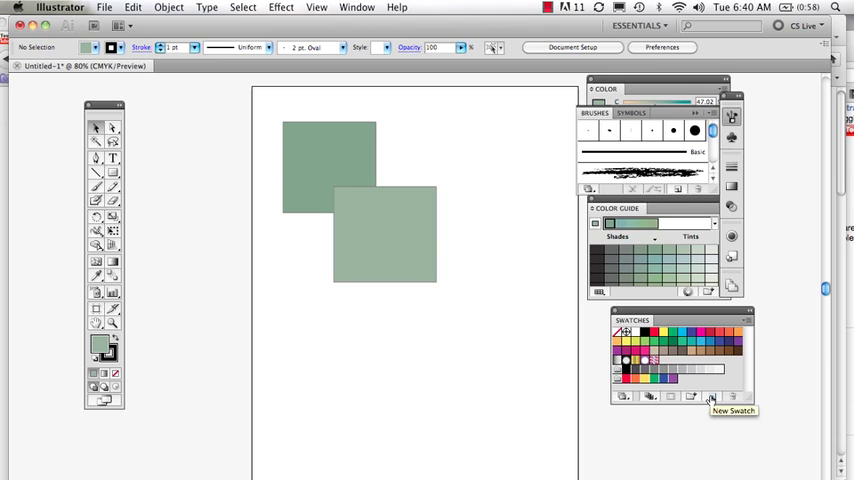
# Step: Save the current green as a new CMYK swatch named 'forest'
pyautogui.click(711, 396)
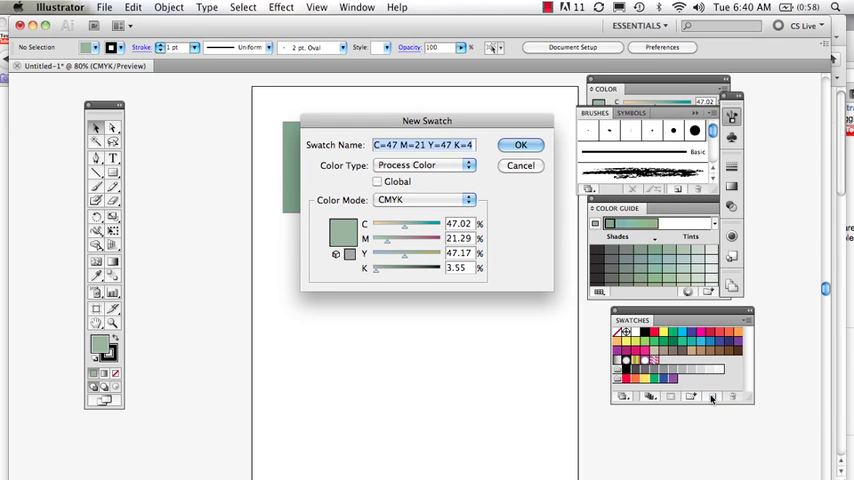
pyautogui.moveTo(407, 224)
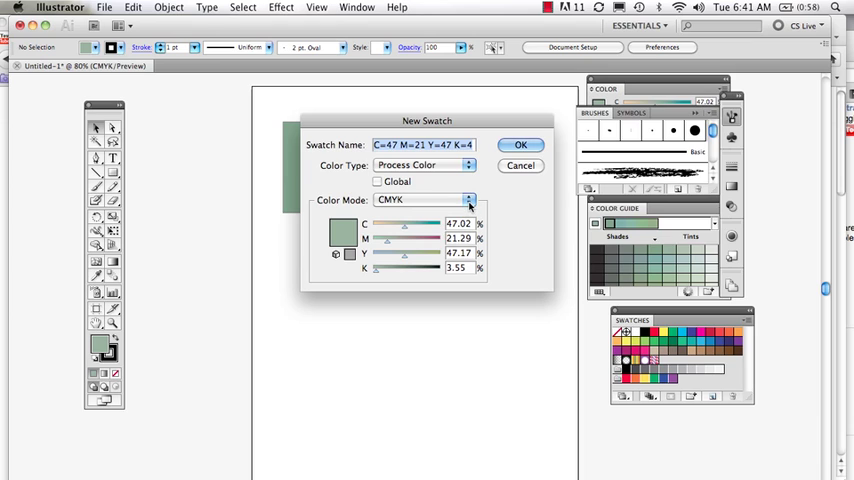
pyautogui.click(420, 199)
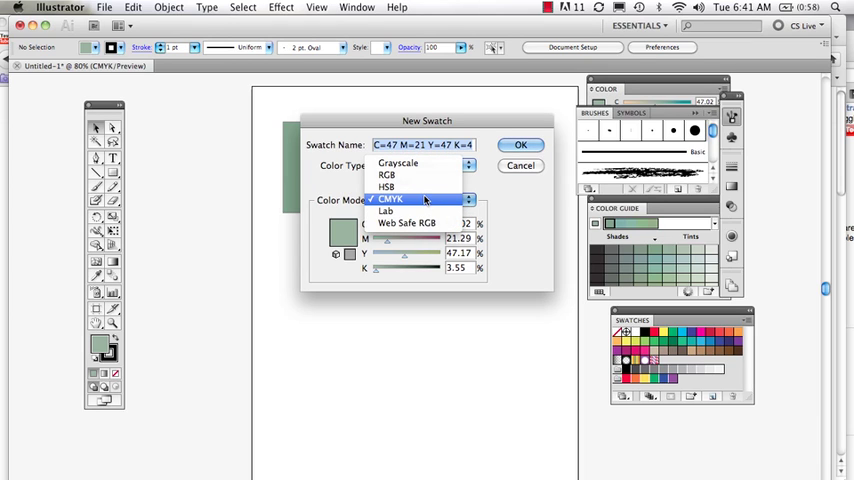
pyautogui.click(389, 198)
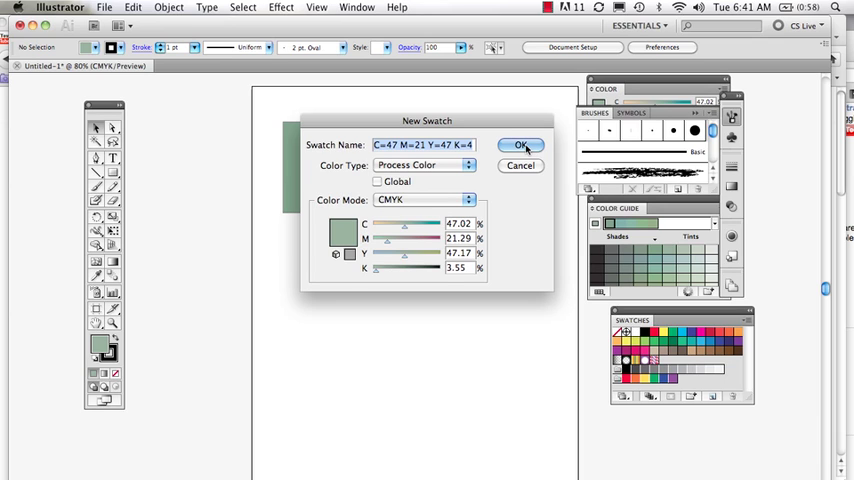
pyautogui.click(519, 145)
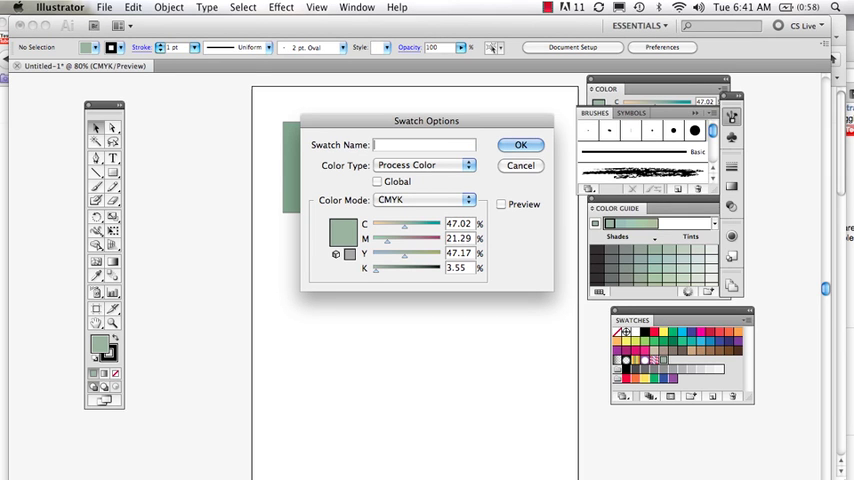
pyautogui.write('gor')
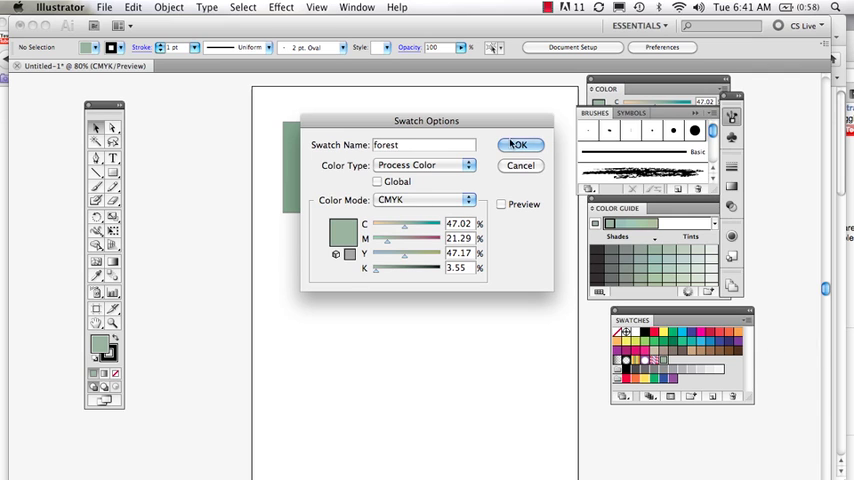
pyautogui.click(519, 144)
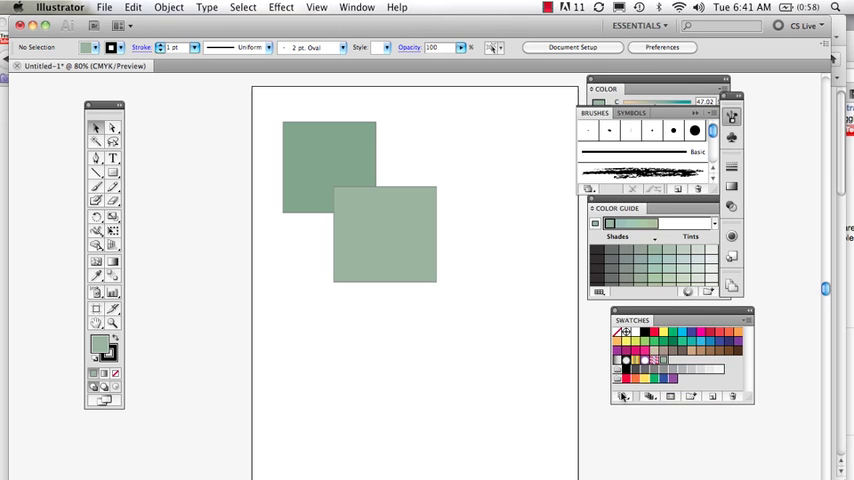
pyautogui.moveTo(650, 398)
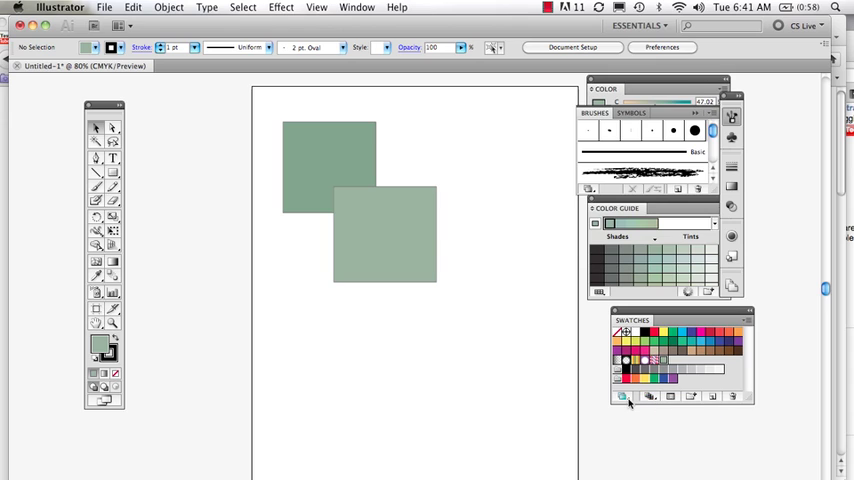
# Step: Open the Saturated library under Swatch Libraries > Color Properties
pyautogui.click(621, 397)
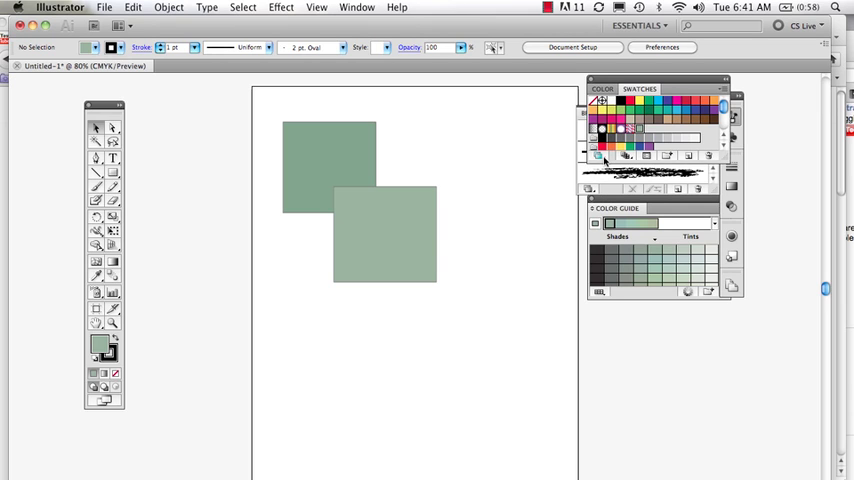
pyautogui.click(597, 156)
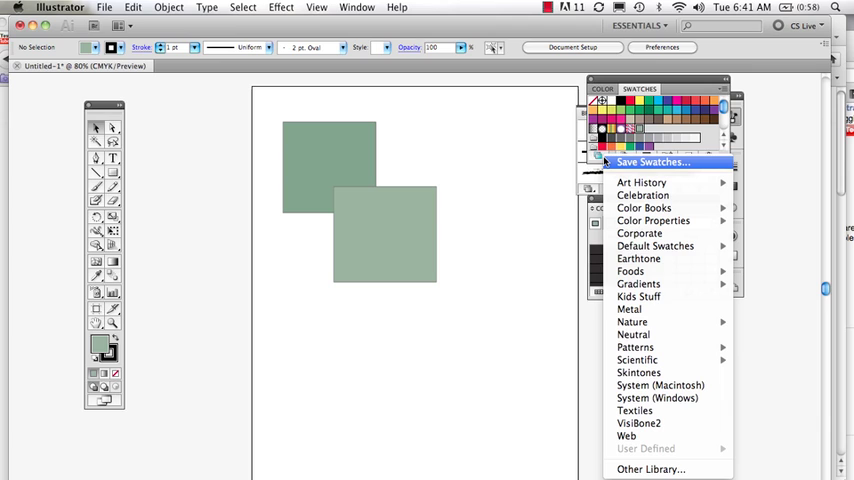
pyautogui.moveTo(655, 220)
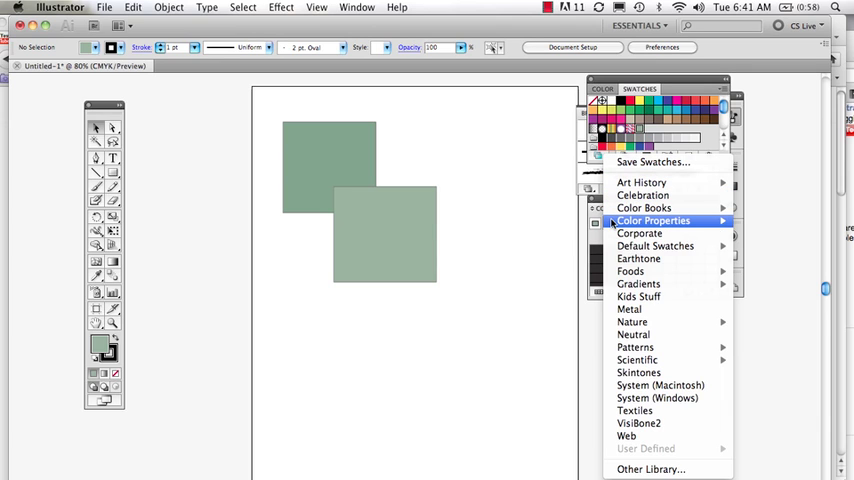
pyautogui.moveTo(653, 220)
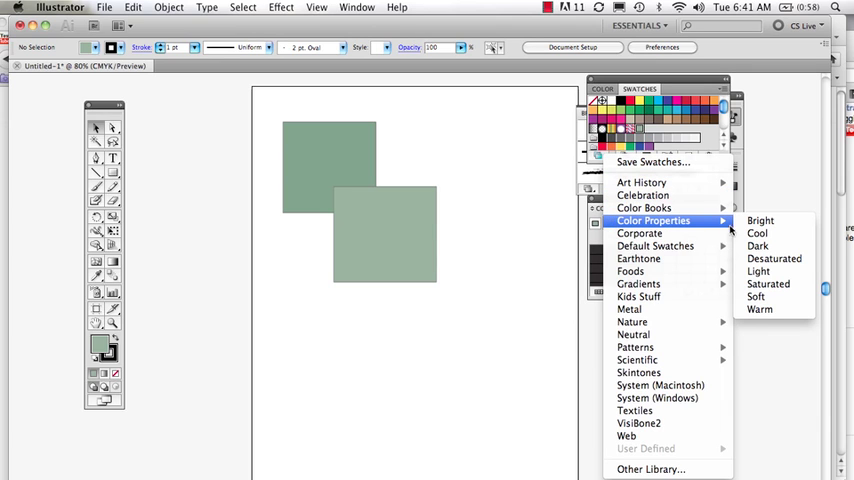
pyautogui.moveTo(768, 284)
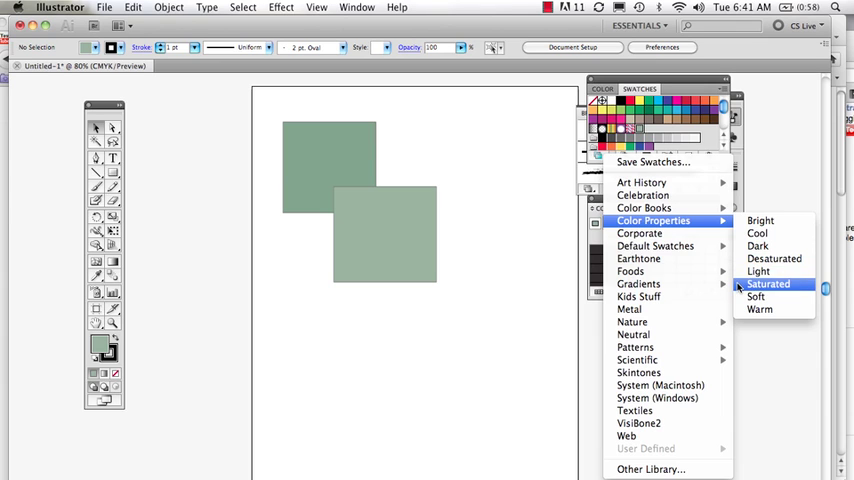
pyautogui.click(768, 283)
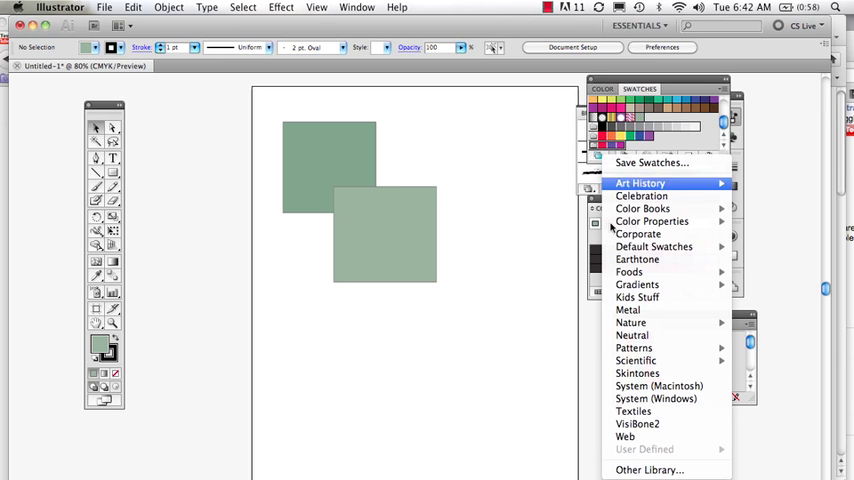
pyautogui.moveTo(630, 322)
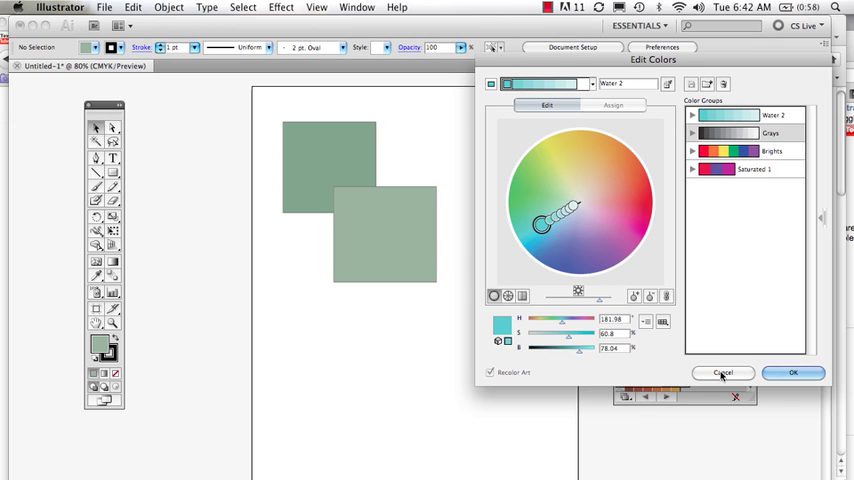
# Step: Cancel the Edit Colors dialog without making changes
pyautogui.click(723, 372)
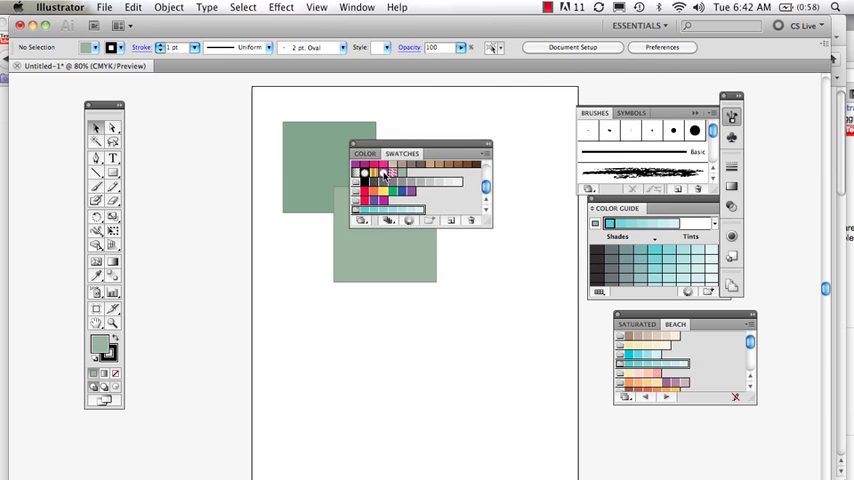
# Step: Undock the colour panels, set the fill to grey C50 M41 Y35, and open the Color Picker
pyautogui.moveTo(402, 152); pyautogui.dragTo(247, 298)
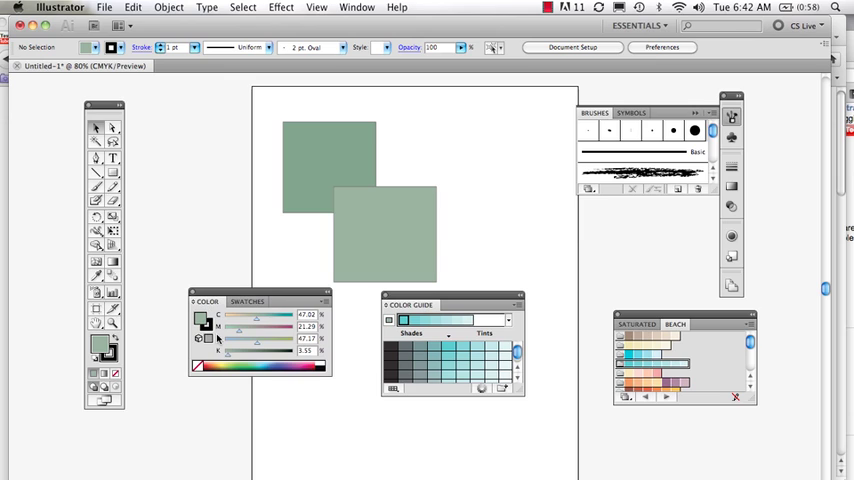
pyautogui.moveTo(256, 326)
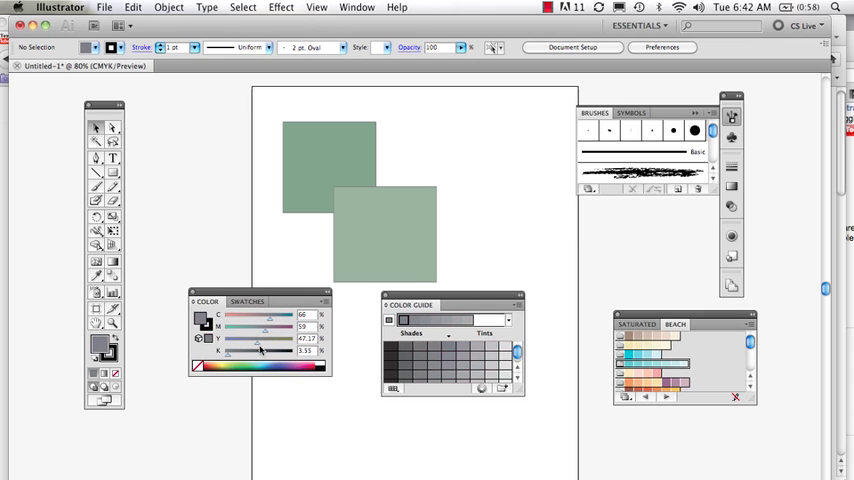
pyautogui.moveTo(268, 338); pyautogui.dragTo(268, 338)
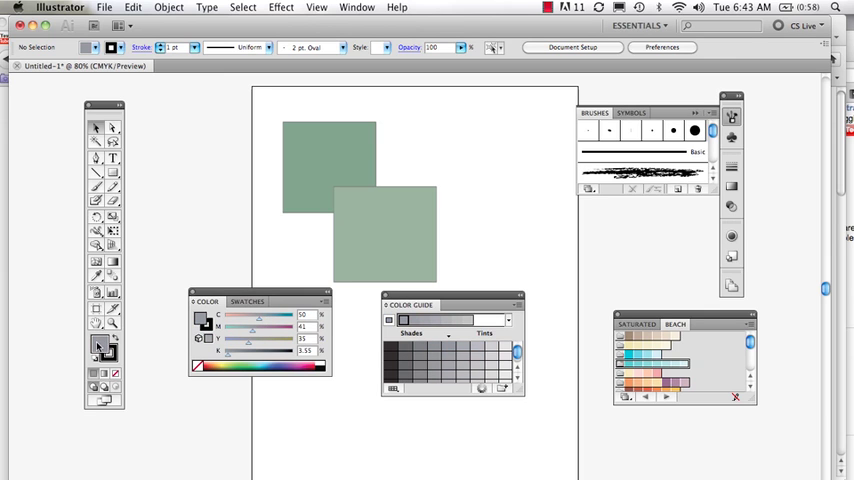
pyautogui.doubleClick(100, 346)
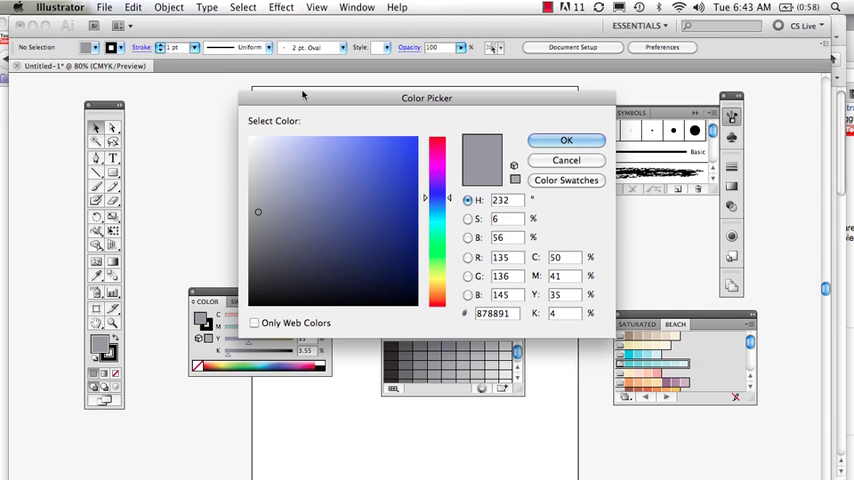
# Step: Move the Color Picker aside and dismiss it with OK, keeping the grey fill
pyautogui.moveTo(427, 97); pyautogui.dragTo(428, 22)
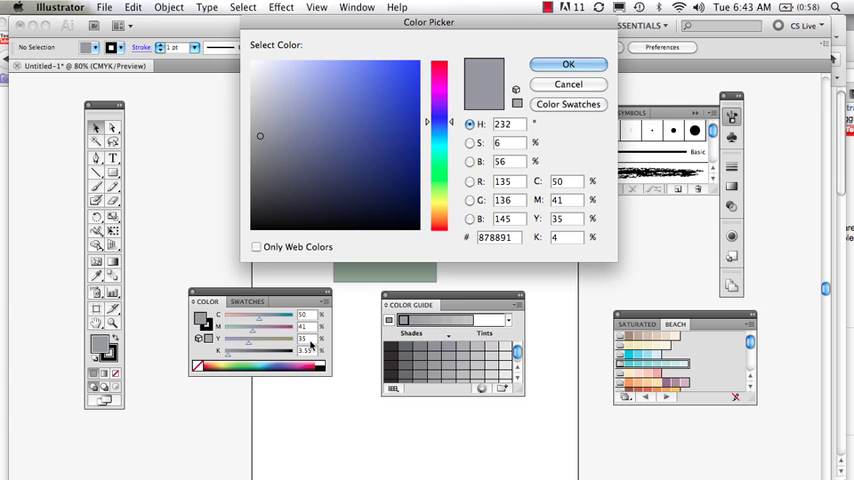
pyautogui.moveTo(446, 261)
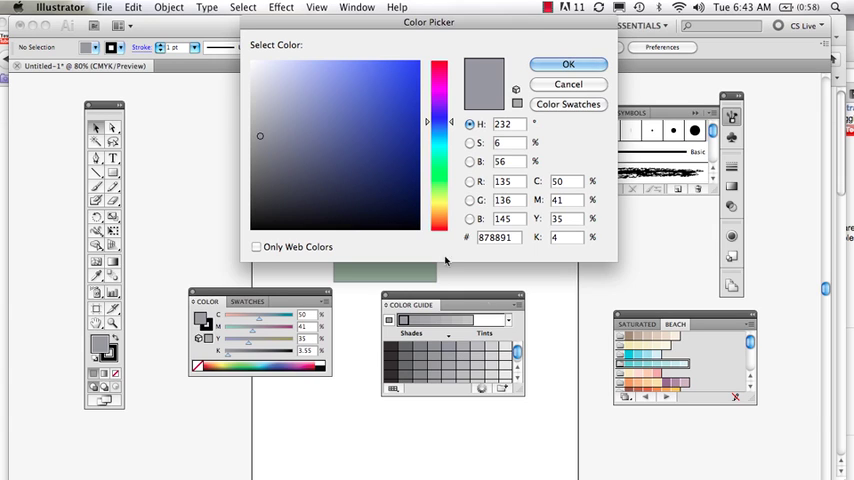
pyautogui.click(567, 64)
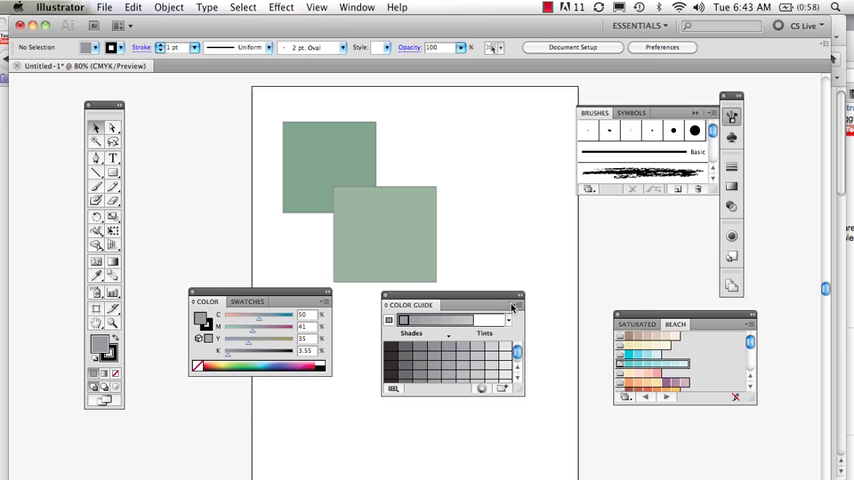
# Step: Switch Color Guide variations from Warm/Cool to Vivid/Muted, then bring the Swatches panel forward
pyautogui.click(513, 296)
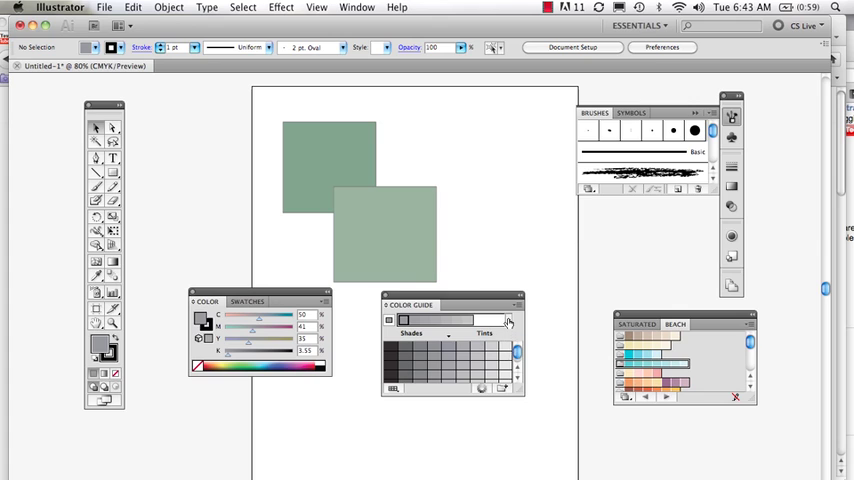
pyautogui.click(508, 320)
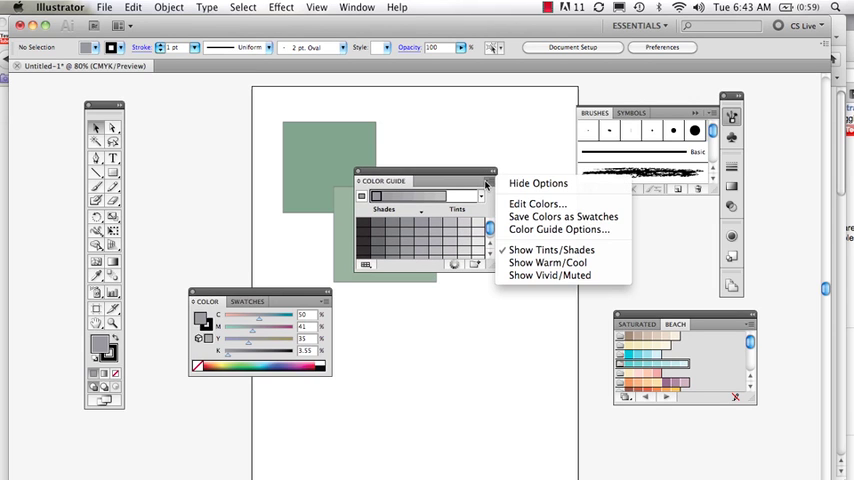
pyautogui.moveTo(563, 217)
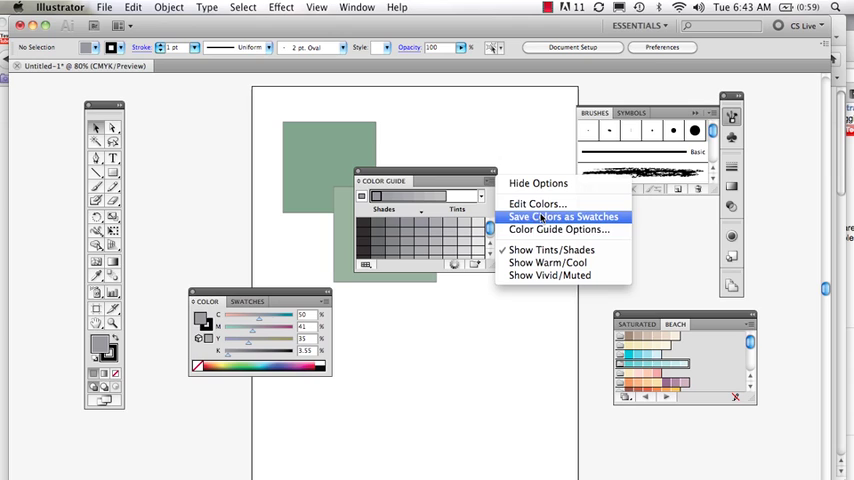
pyautogui.moveTo(547, 262)
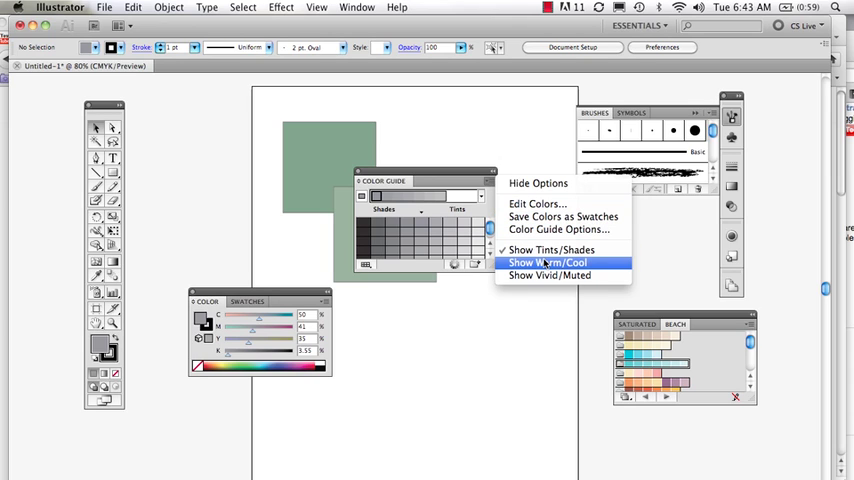
pyautogui.click(547, 263)
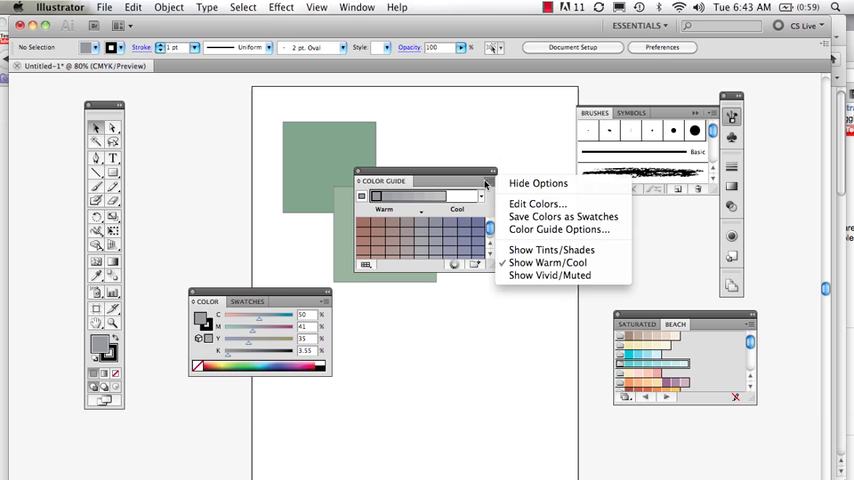
pyautogui.click(549, 275)
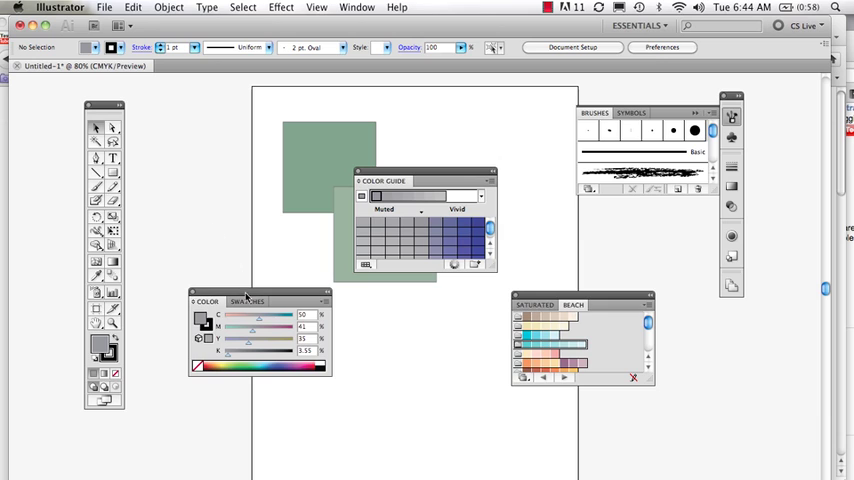
pyautogui.click(248, 301)
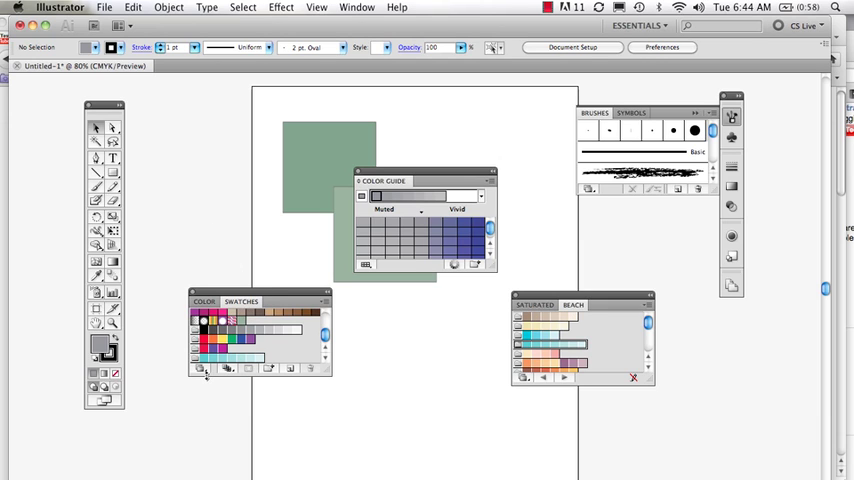
# Step: Browse the Swatch Libraries menu, then begin a new colour group awaiting its name
pyautogui.click(199, 369)
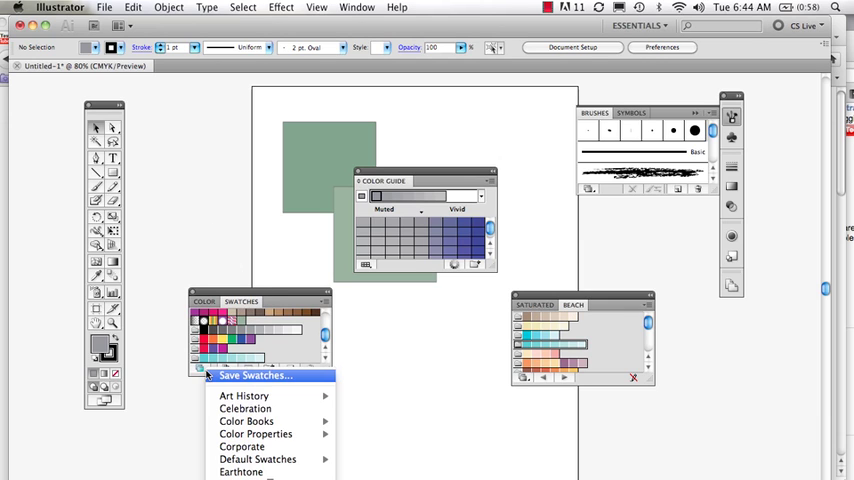
pyautogui.moveTo(229, 296)
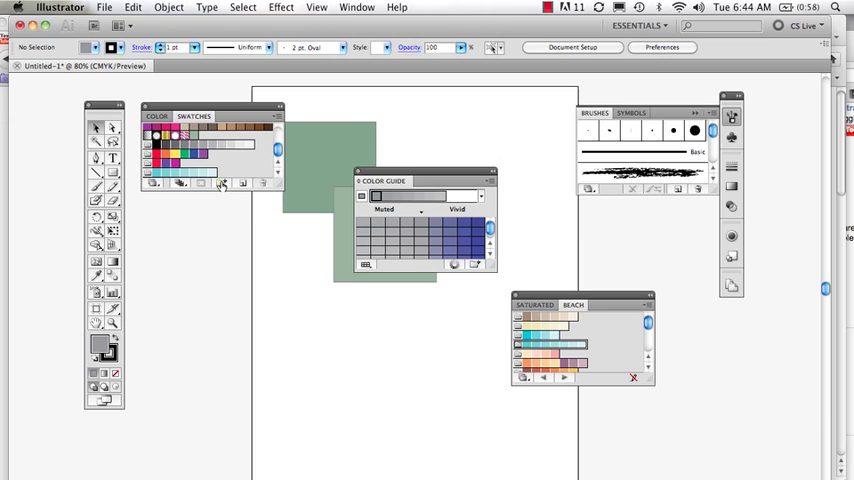
pyautogui.click(221, 184)
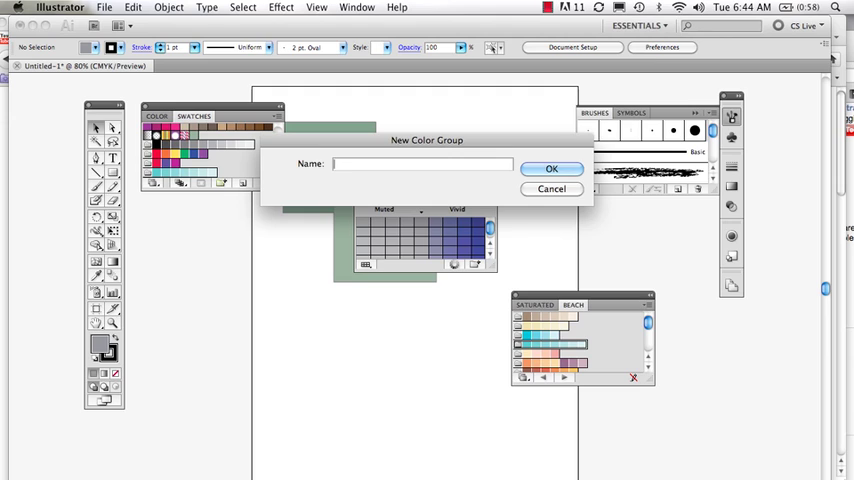
pyautogui.click(420, 163)
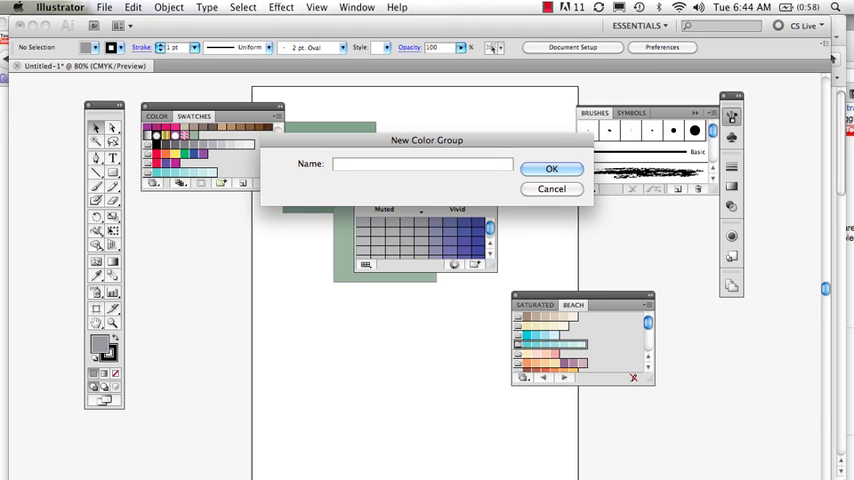
# Step: Name the new colour group 'forest' and confirm it
pyautogui.write('forest')
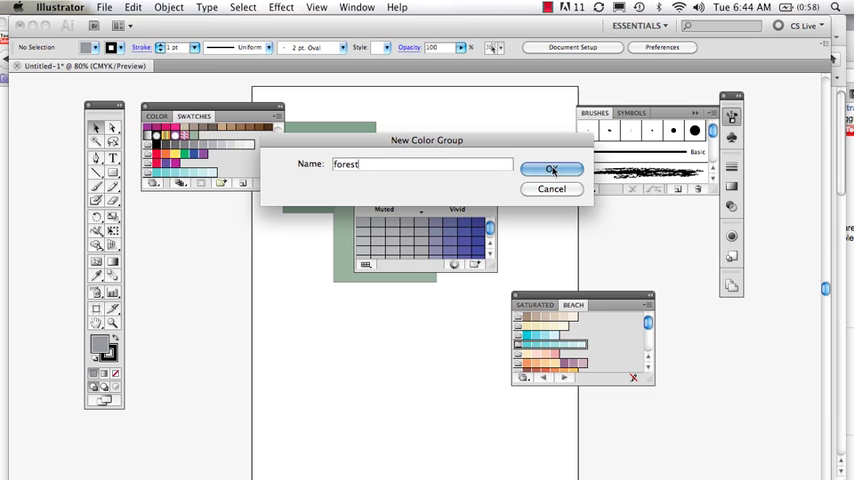
pyautogui.click(551, 168)
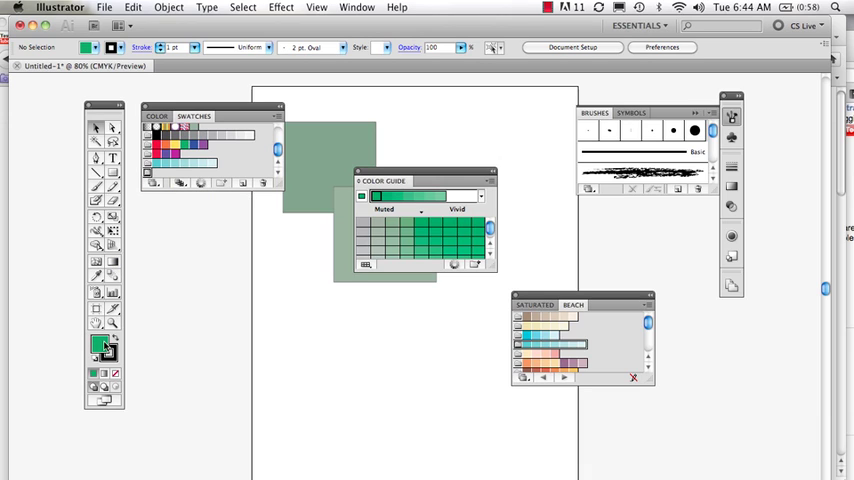
pyautogui.moveTo(244, 184)
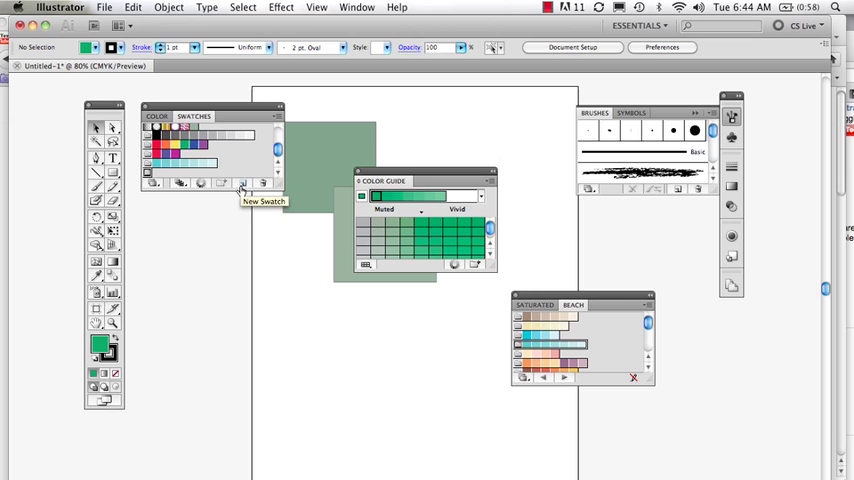
# Step: Save the bright green and the muted green (C42.5 M5 Y50 K21.2) as new swatches
pyautogui.click(242, 183)
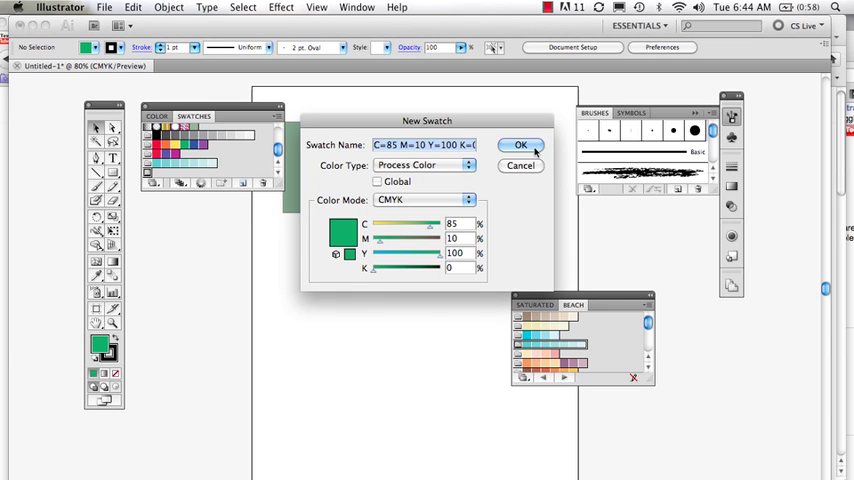
pyautogui.click(520, 144)
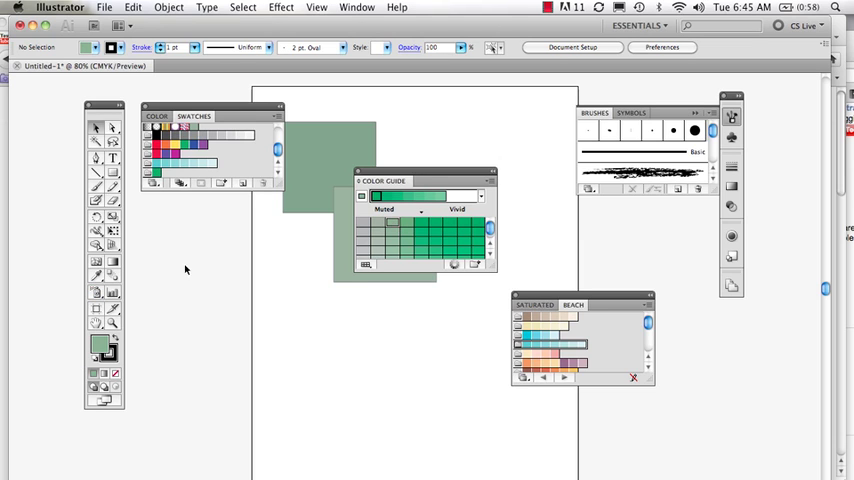
pyautogui.click(242, 183)
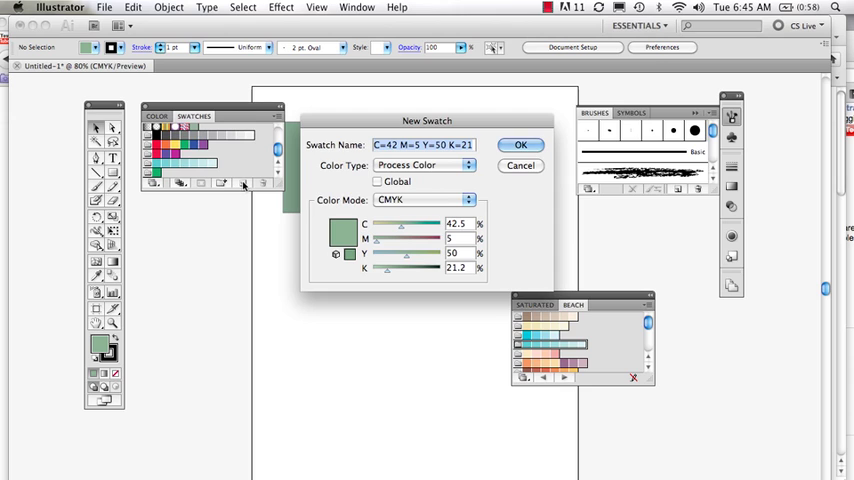
pyautogui.click(520, 144)
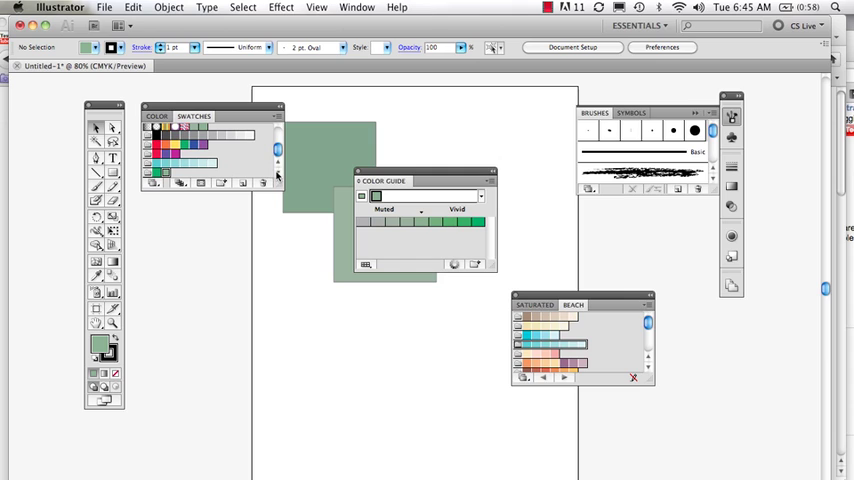
pyautogui.moveTo(152, 175)
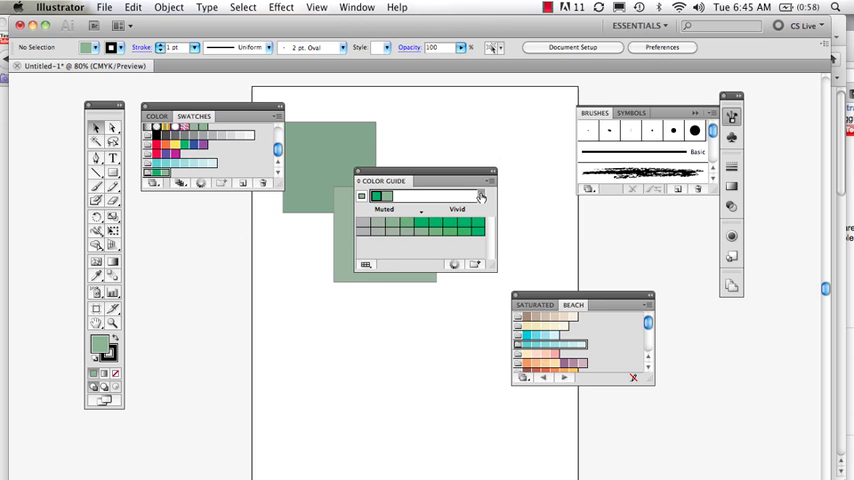
# Step: Open the Color Guide's Harmony Rules dropdown for the muted green
pyautogui.click(480, 196)
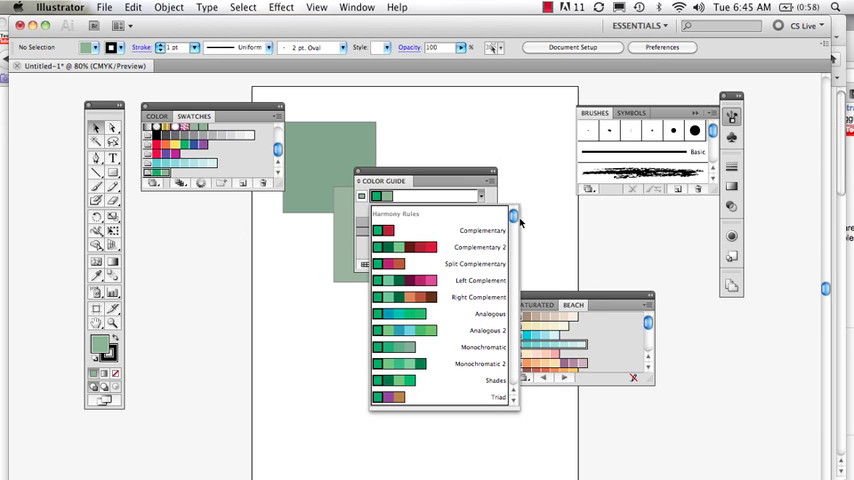